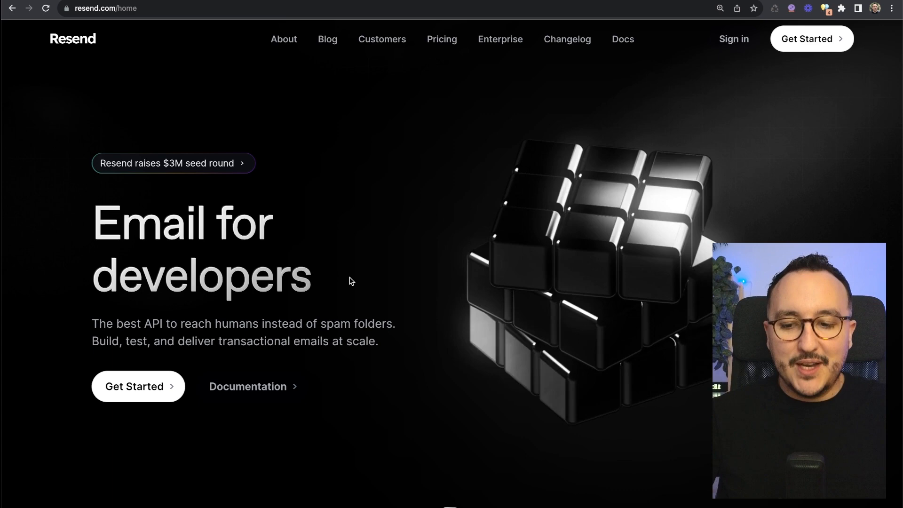
# Step: Sign up for a new Resend account from the Create a Resend account page
pyautogui.scroll(-3)
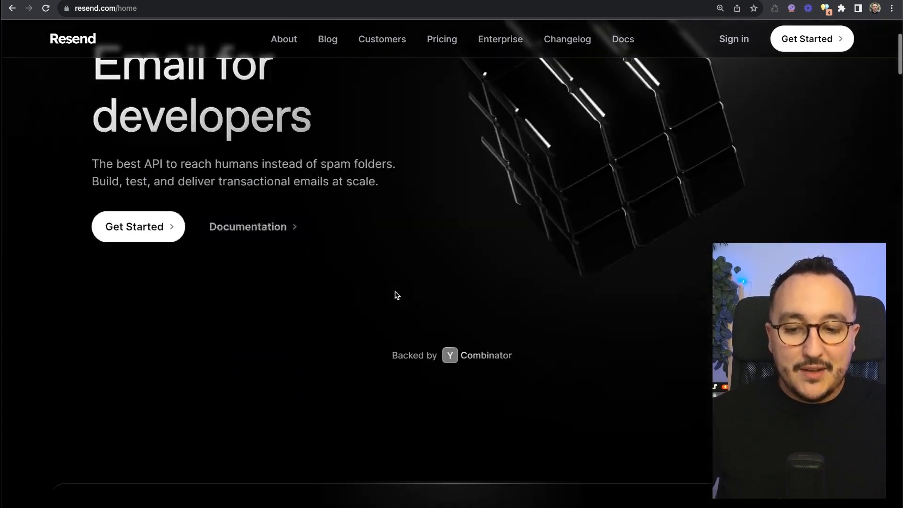
pyautogui.scroll(-3)
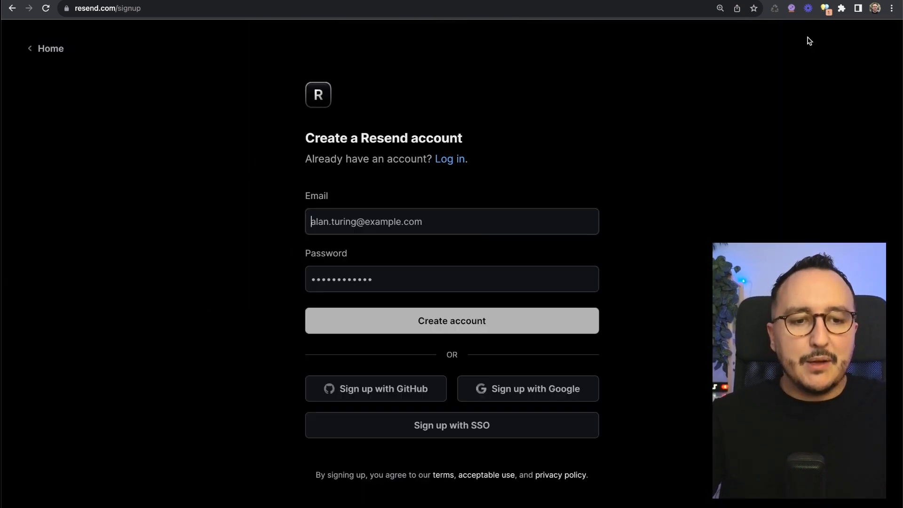
pyautogui.click(452, 221)
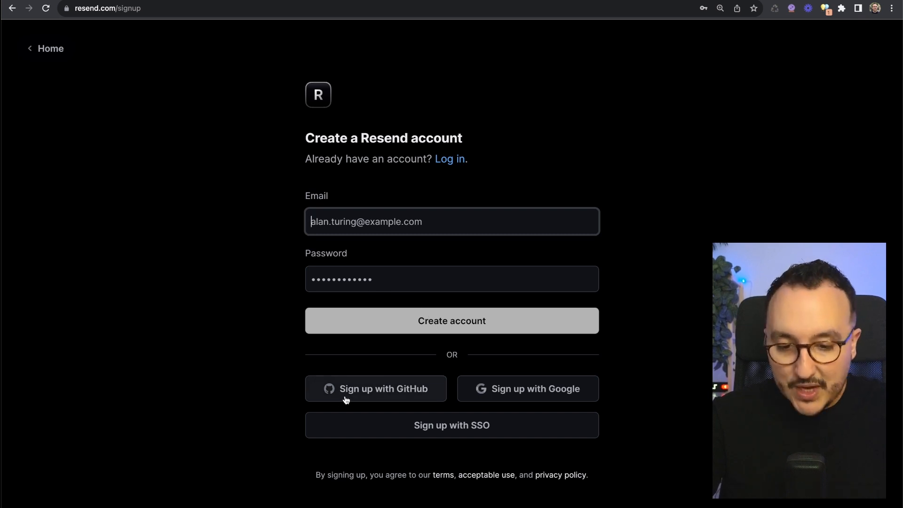
pyautogui.moveTo(443, 442)
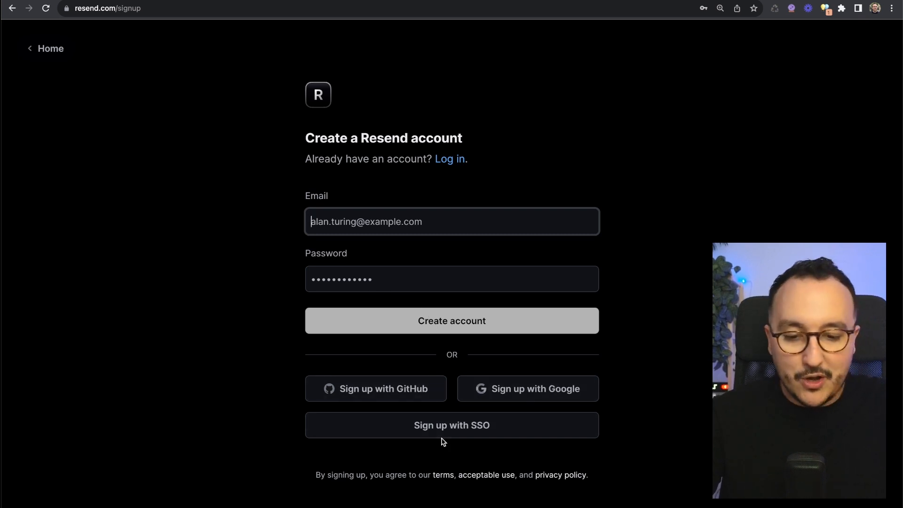
pyautogui.moveTo(443, 438)
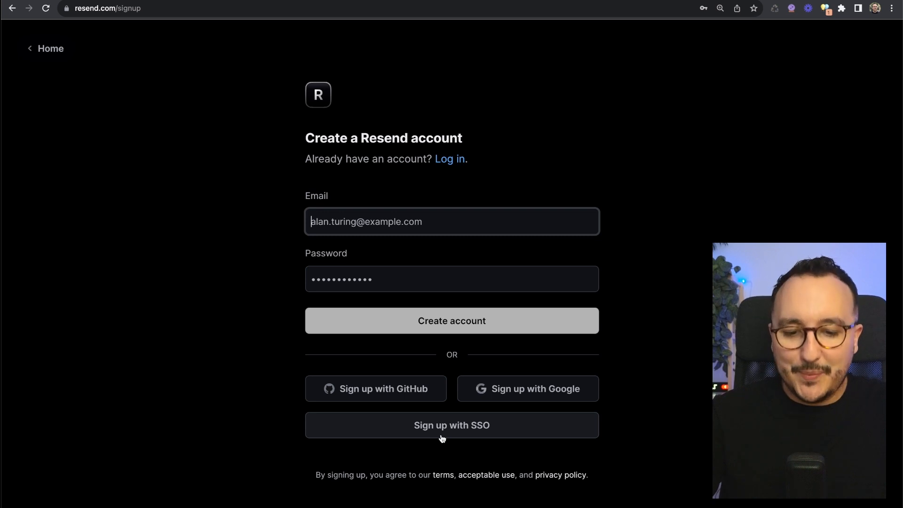
pyautogui.click(452, 320)
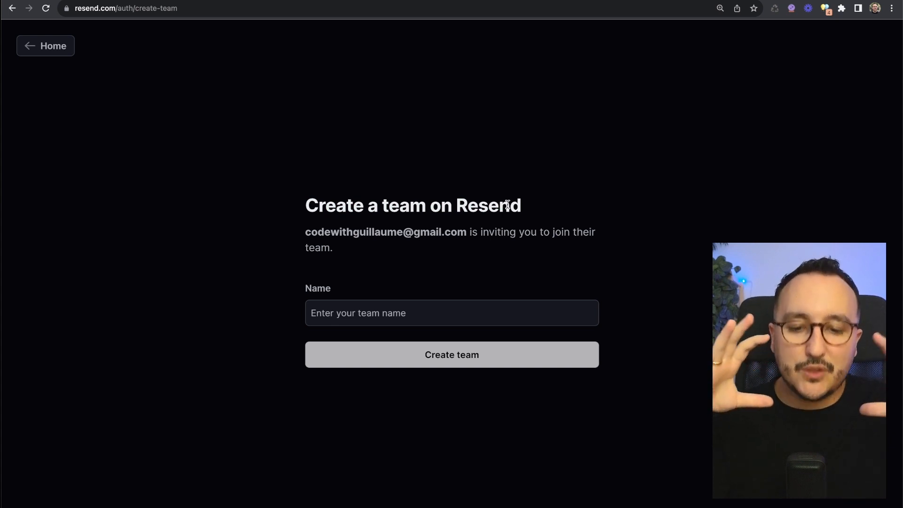
pyautogui.moveTo(396, 337)
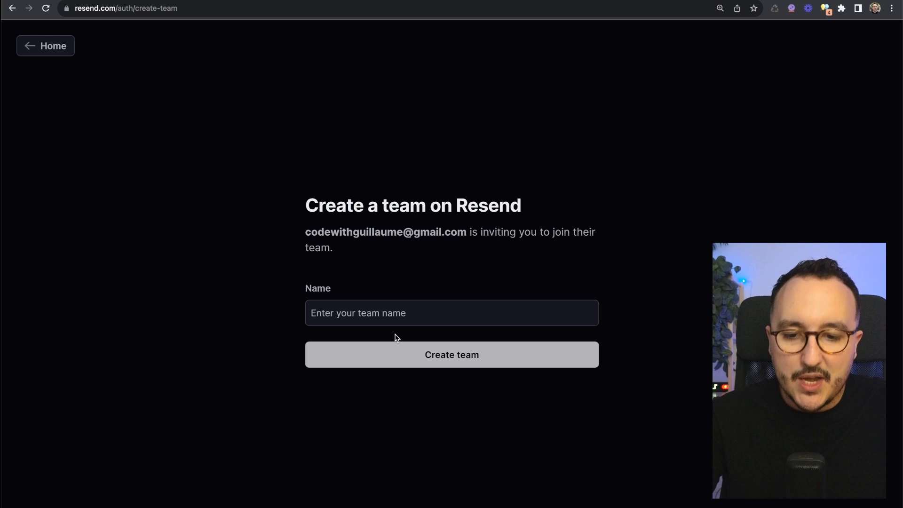
# Step: Create a team named 'codewithguillaume'
pyautogui.write('codewithg')
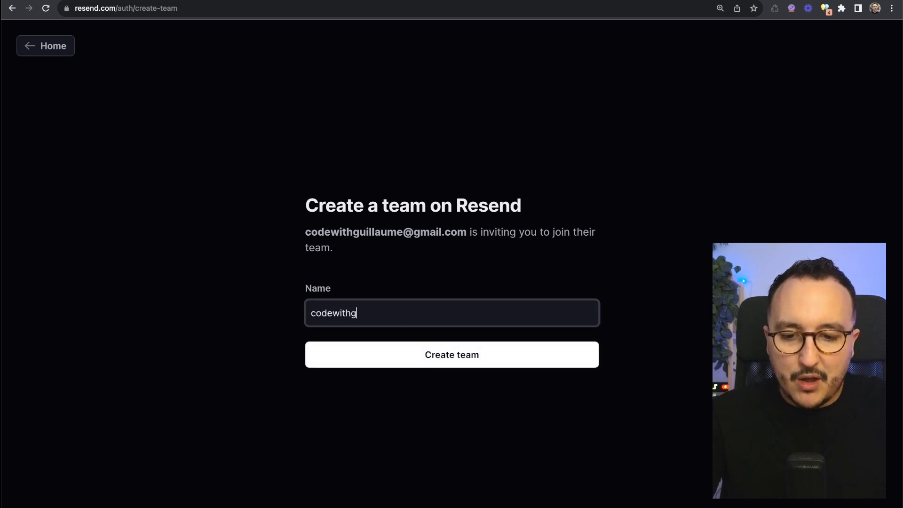
pyautogui.write("uillaume's team")
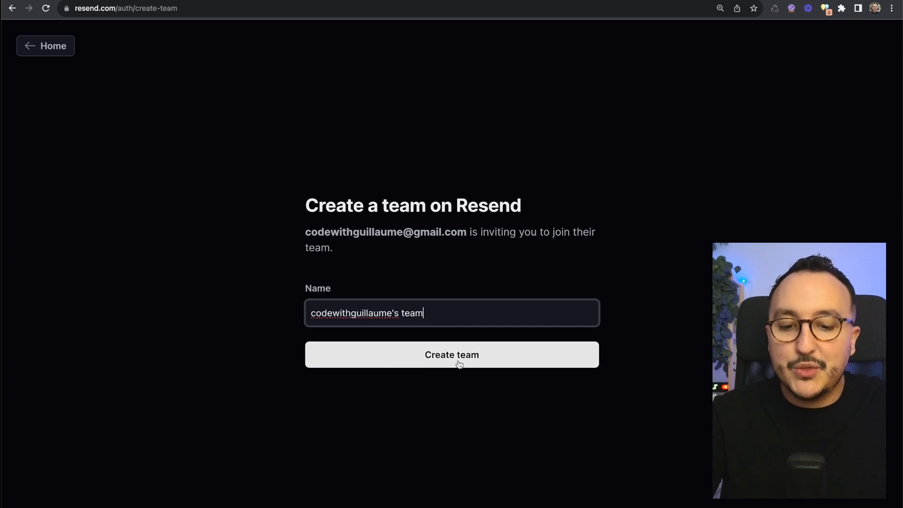
pyautogui.click(451, 355)
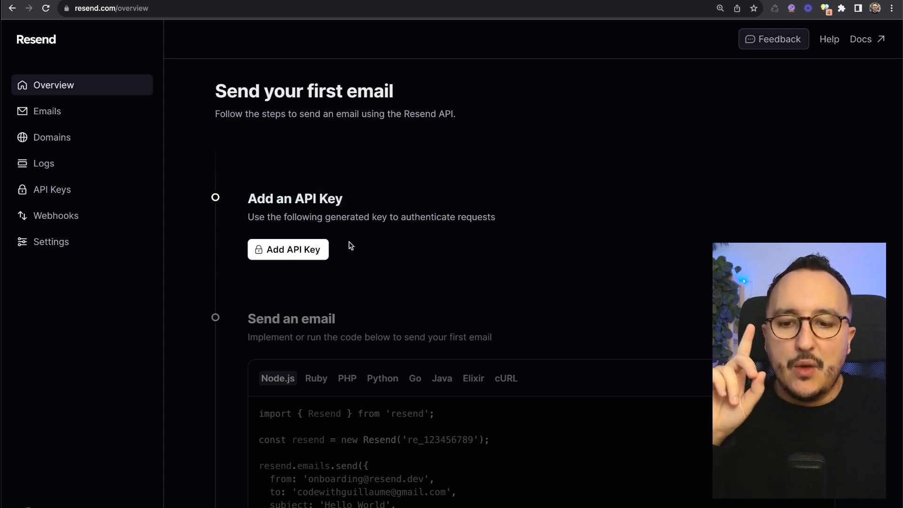
# Step: Generate an API key and send the sample Hello World email to Gmail
pyautogui.click(288, 249)
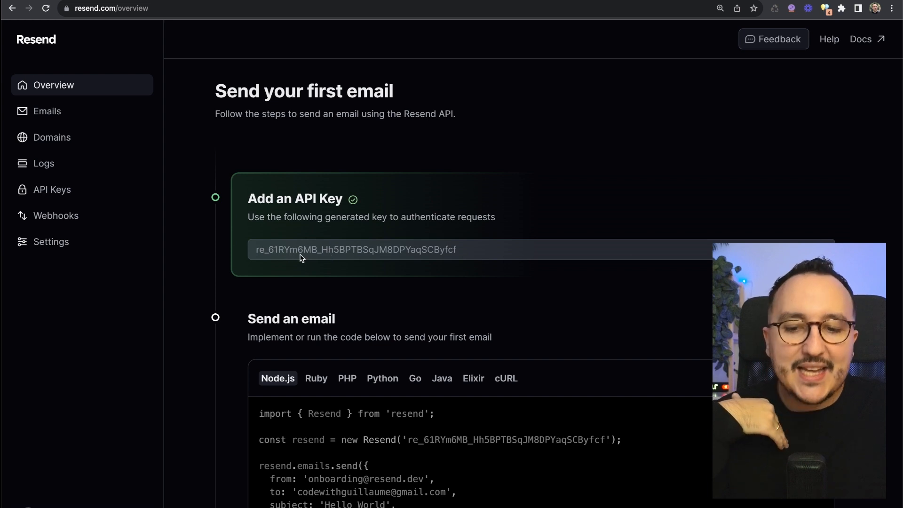
pyautogui.moveTo(387, 258)
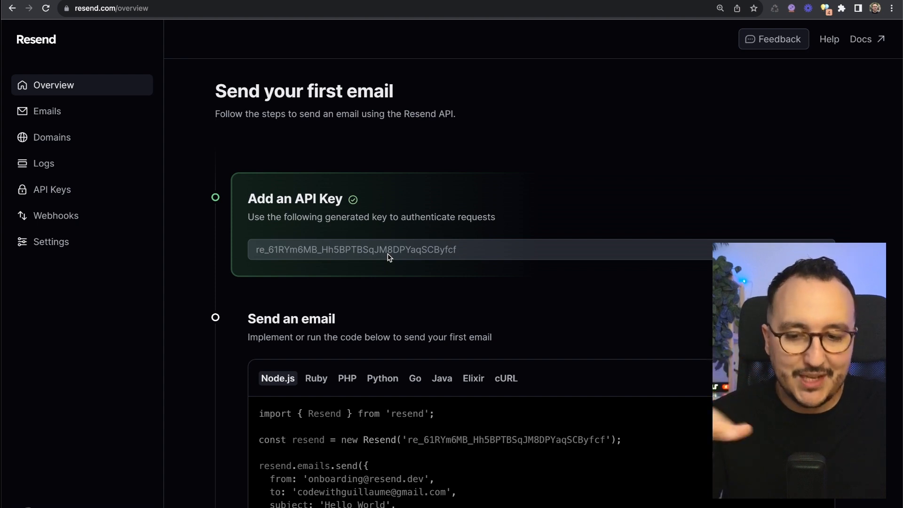
pyautogui.moveTo(494, 110)
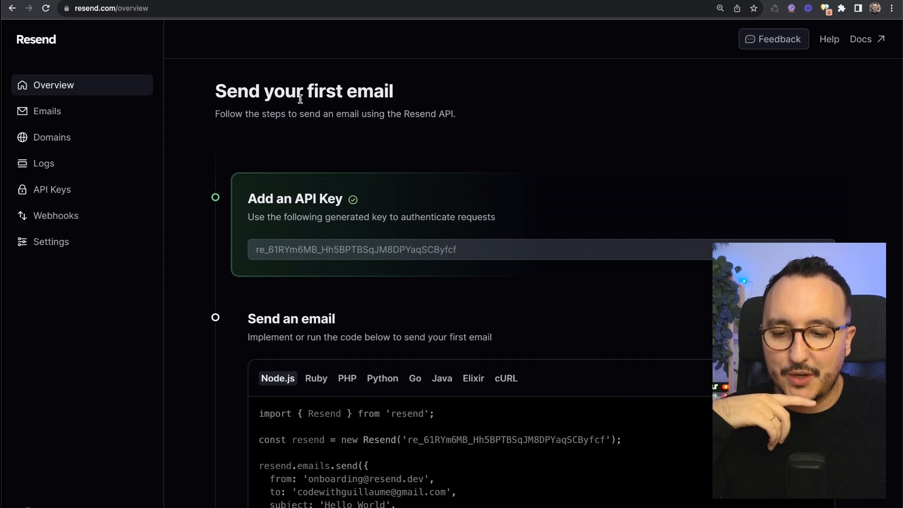
pyautogui.scroll(-3)
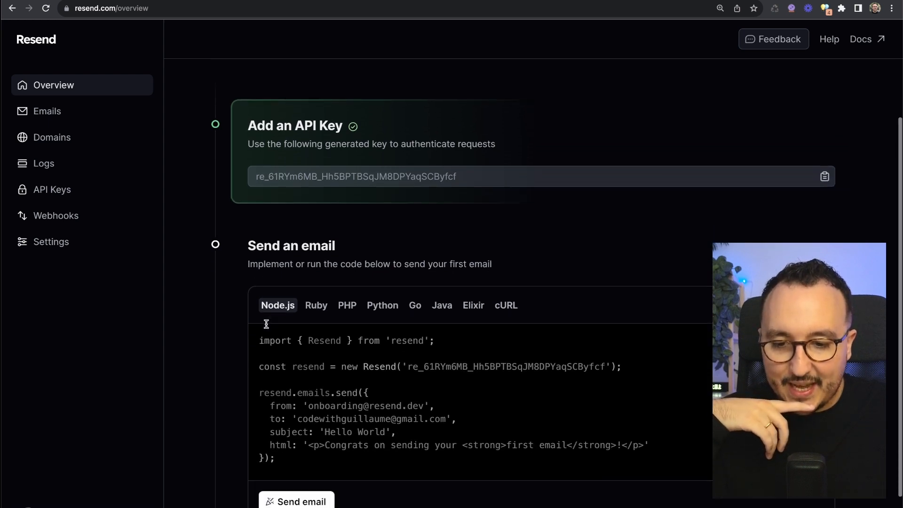
pyautogui.scroll(-3)
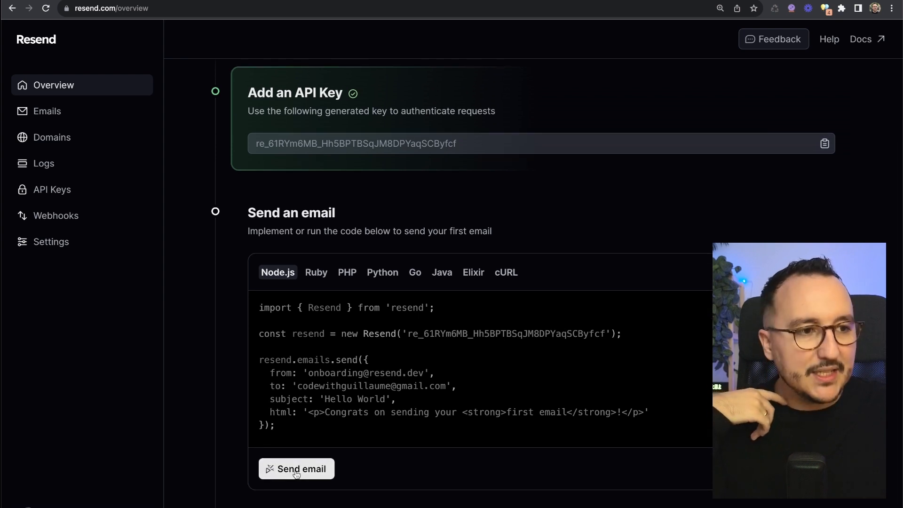
pyautogui.click(296, 468)
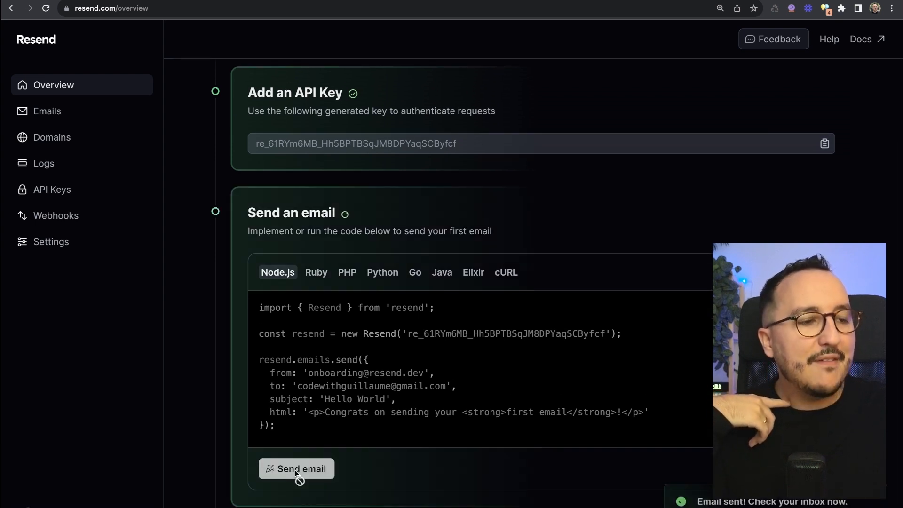
pyautogui.click(295, 469)
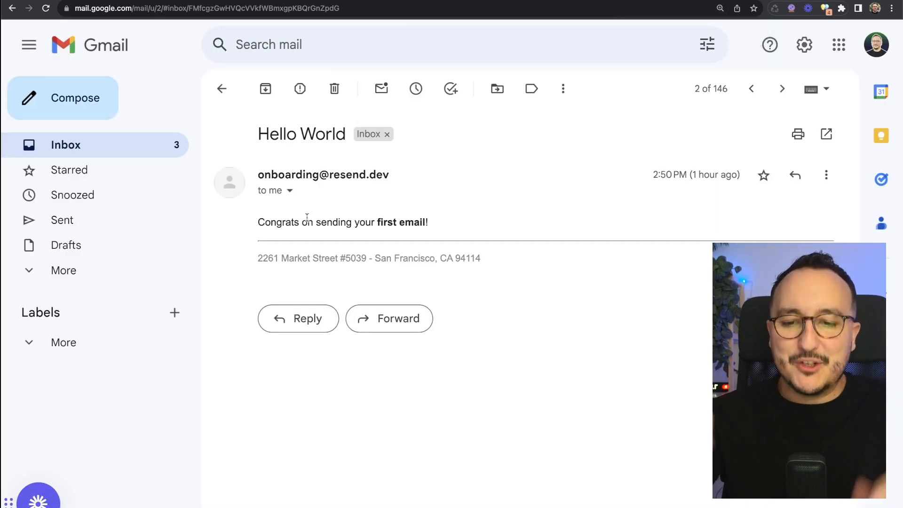
# Step: Open the Hello World message from Resend in the Gmail inbox
pyautogui.doubleClick(301, 134)
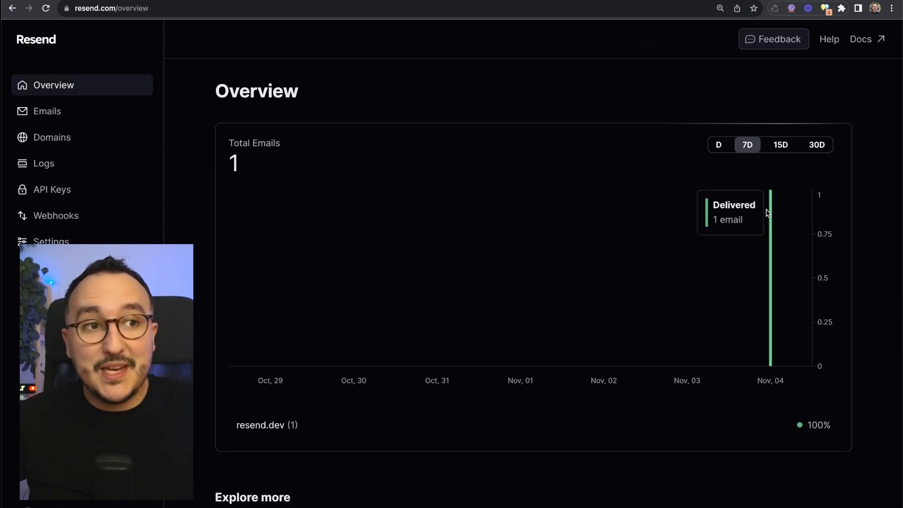
# Step: Show the Emails list with the Hello World message marked Delivered
pyautogui.click(47, 112)
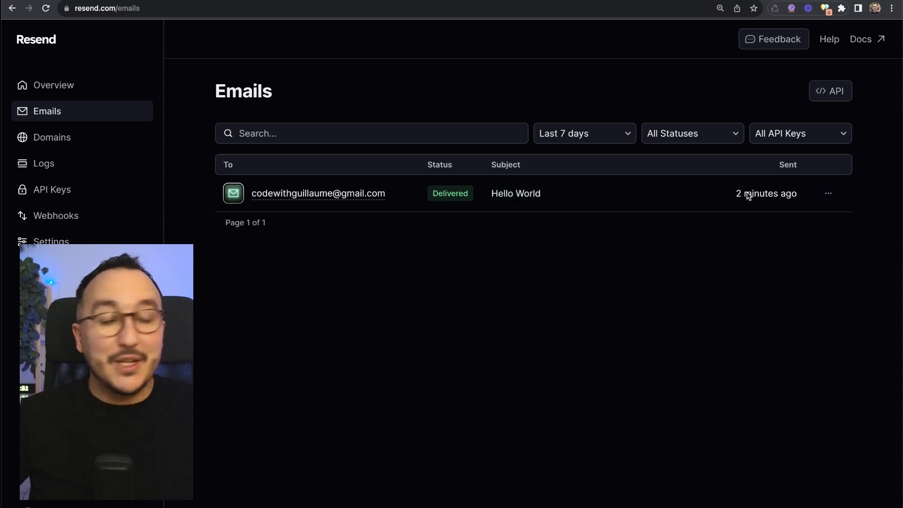
pyautogui.moveTo(766, 193)
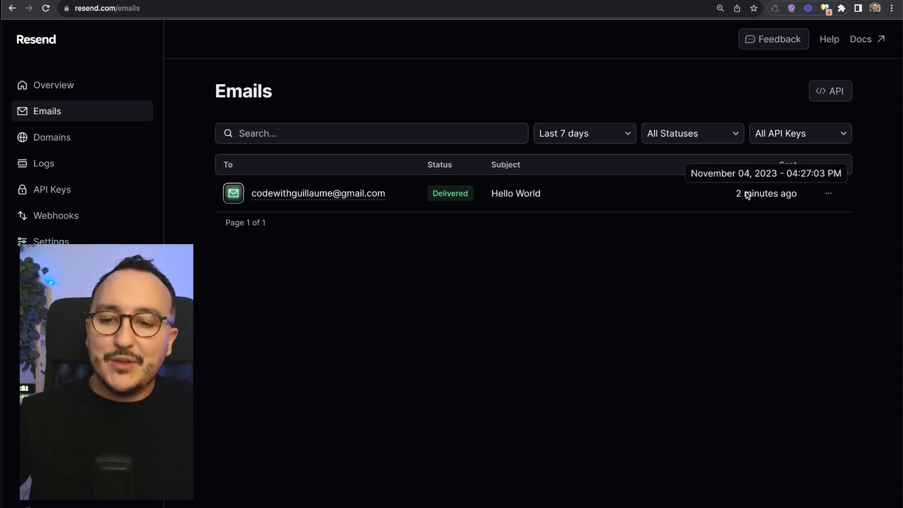
pyautogui.moveTo(273, 125)
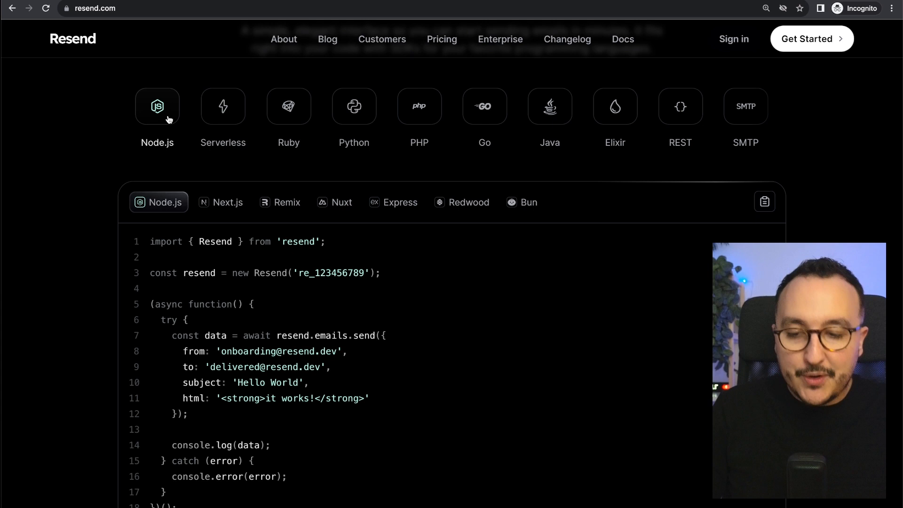
# Step: Browse the homepage code samples across Next.js, Nuxt, Python, PHP, then back to Node.js
pyautogui.click(220, 202)
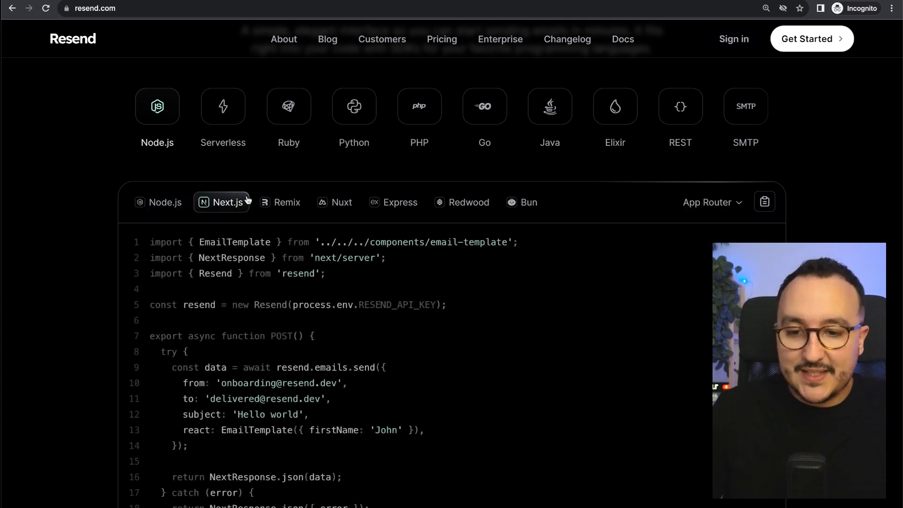
pyautogui.click(335, 202)
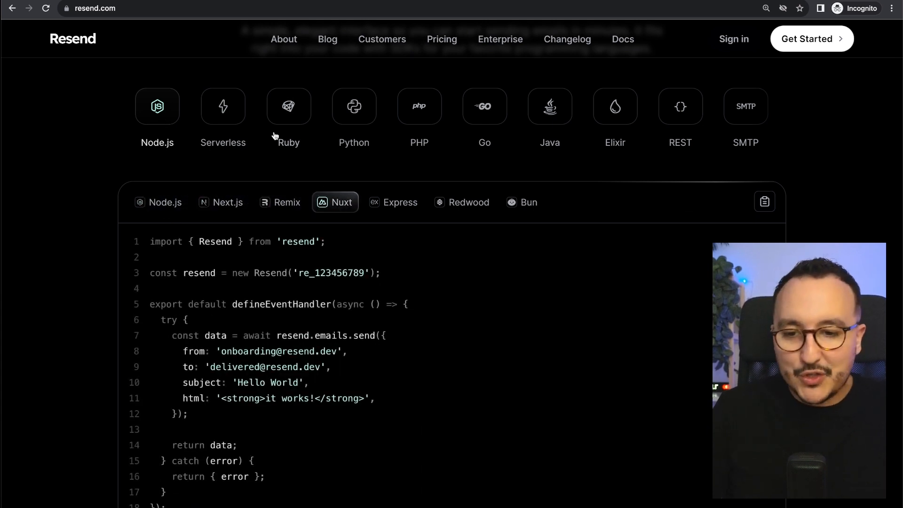
pyautogui.click(354, 106)
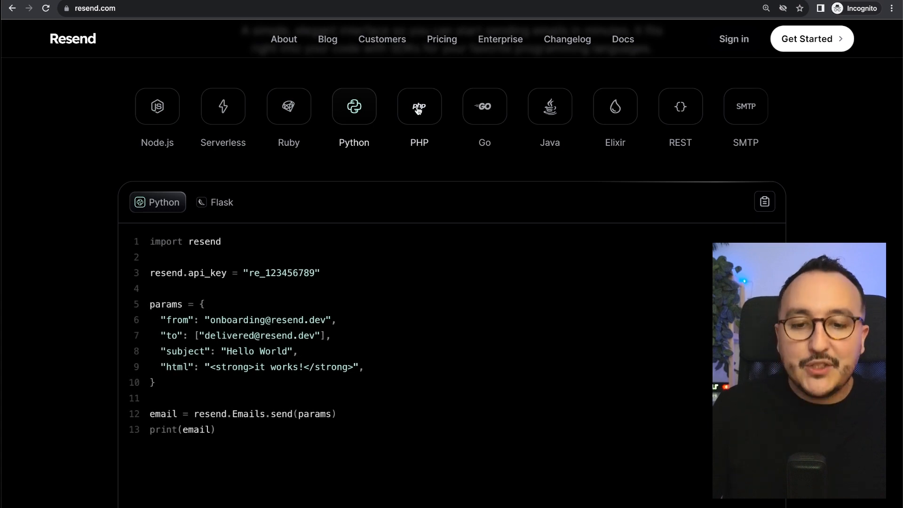
pyautogui.click(485, 107)
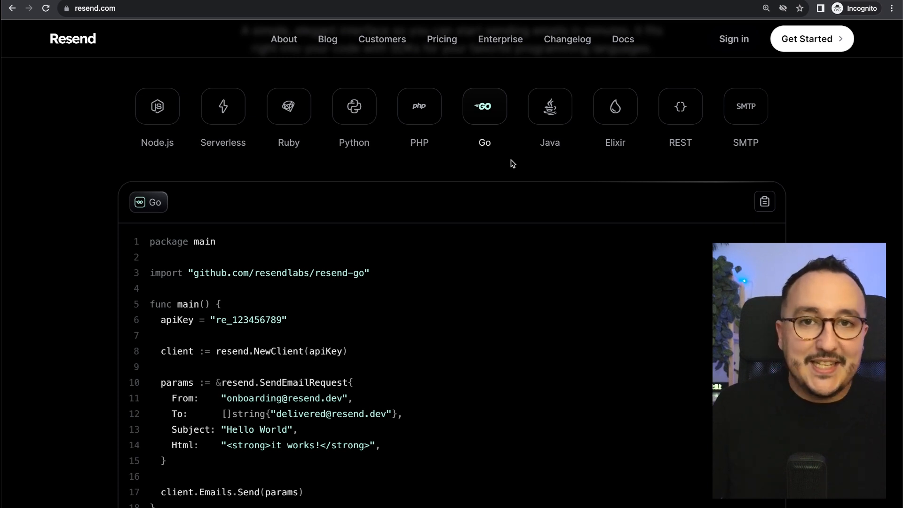
pyautogui.scroll(-3)
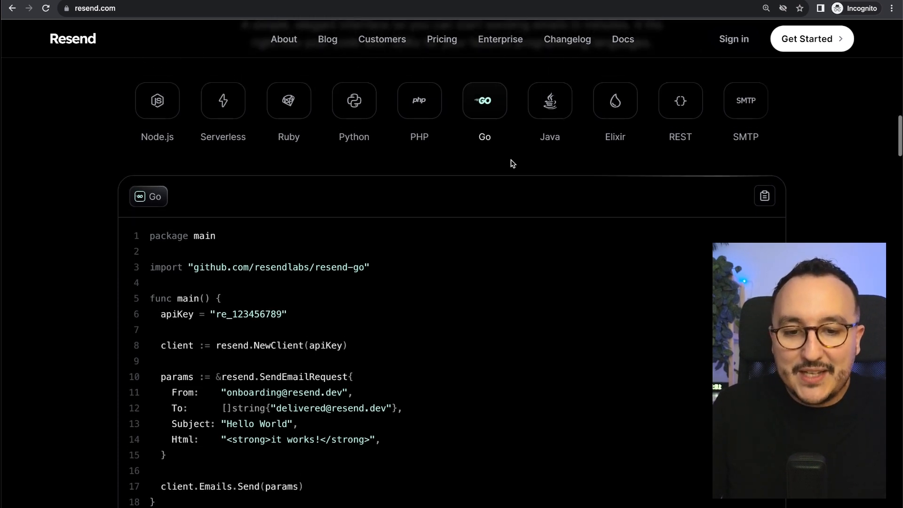
pyautogui.click(157, 101)
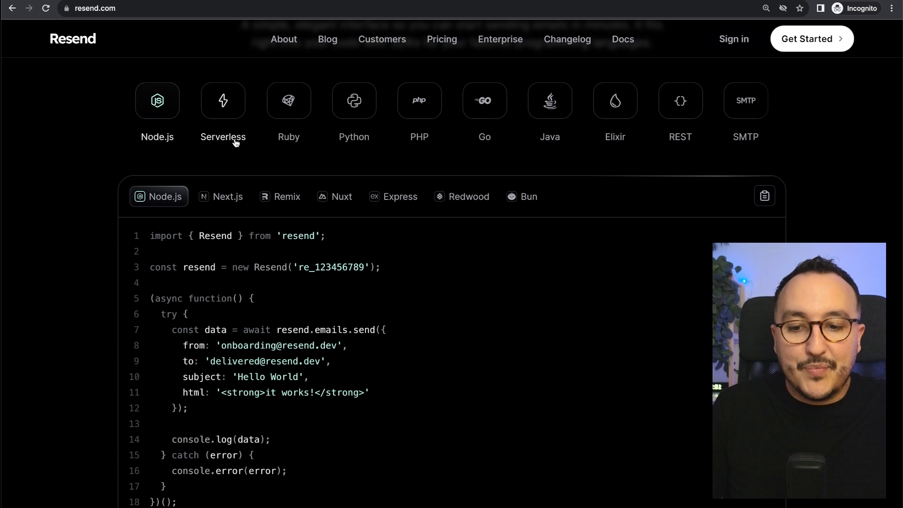
pyautogui.moveTo(238, 153)
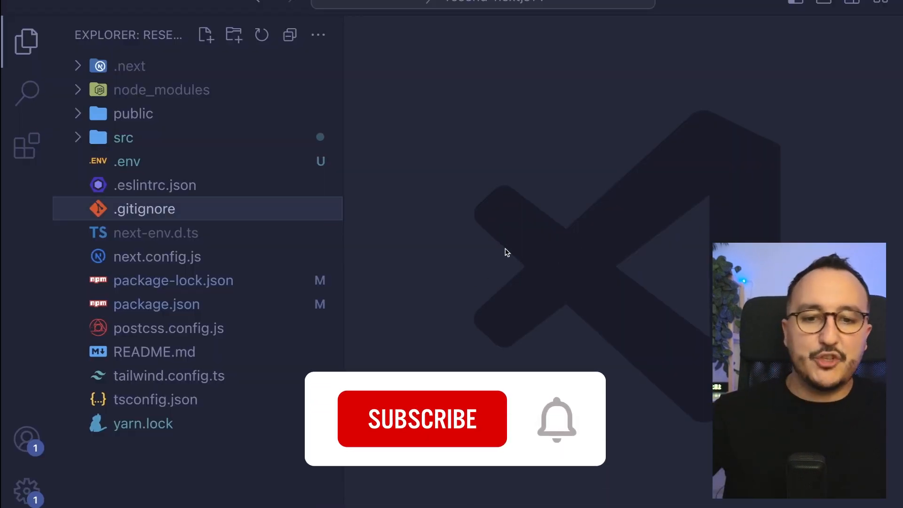
pyautogui.click(422, 419)
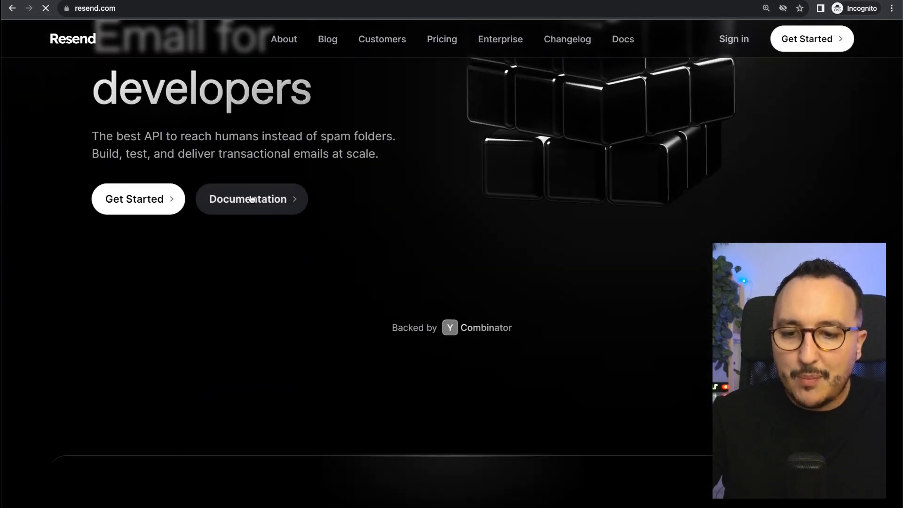
# Step: Open the Next.js quickstart guide from the Resend documentation introduction
pyautogui.click(247, 199)
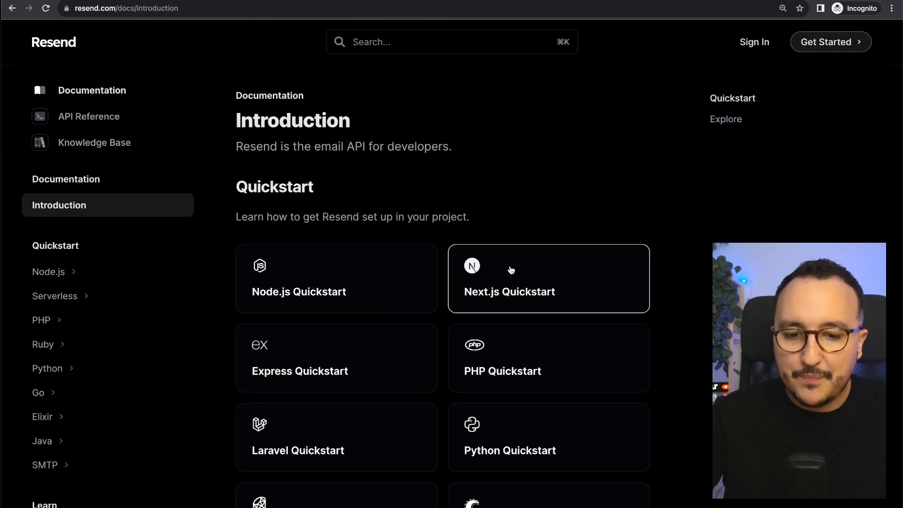
pyautogui.scroll(-3)
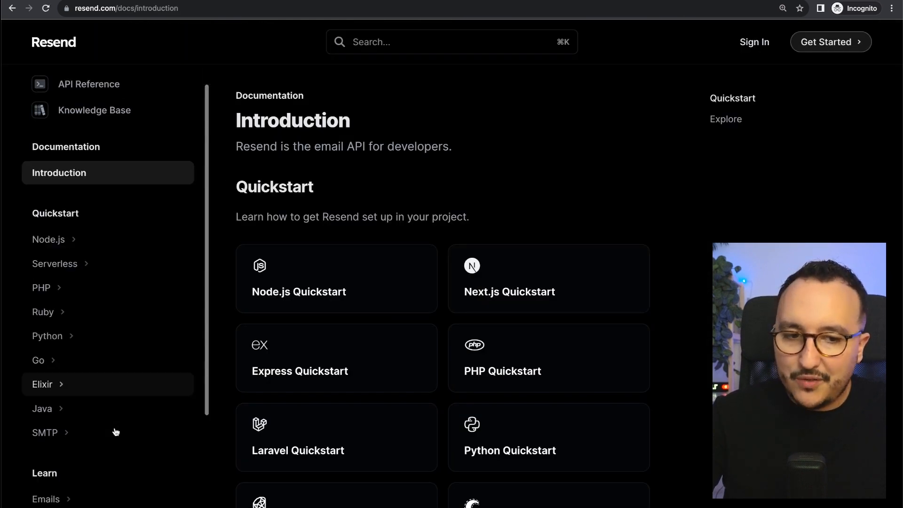
pyautogui.scroll(-3)
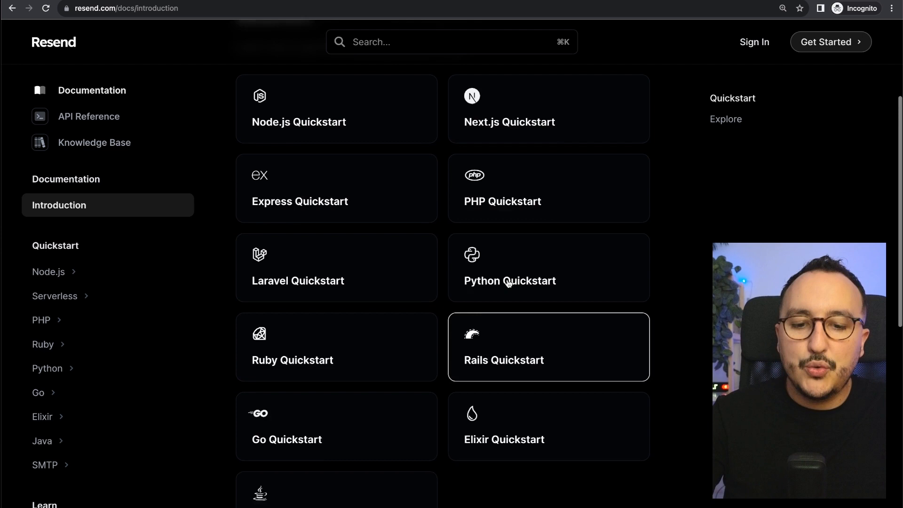
pyautogui.click(547, 109)
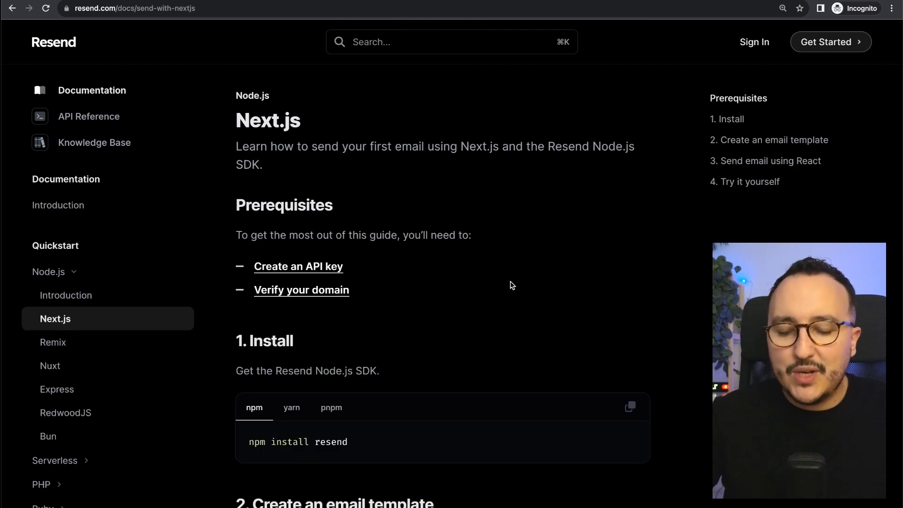
pyautogui.moveTo(344, 250)
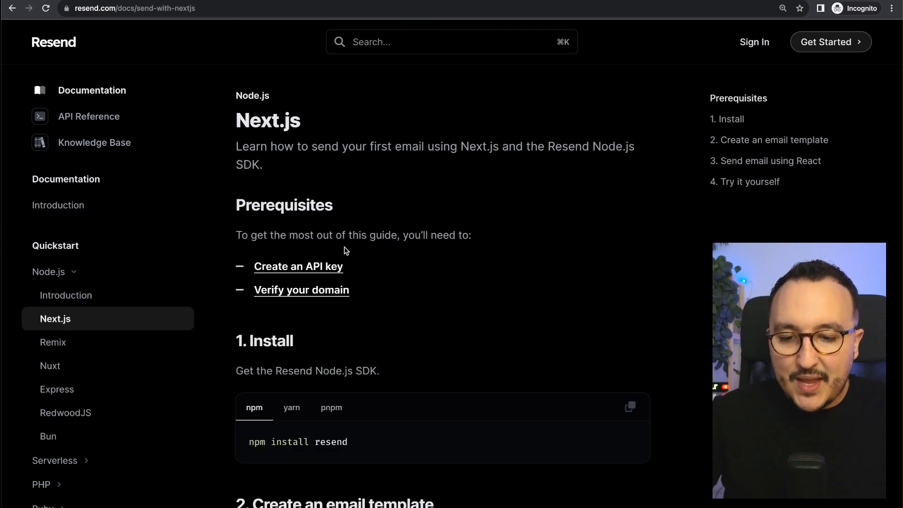
# Step: Copy the email template component code from '2. Create an email template'
pyautogui.scroll(-3)
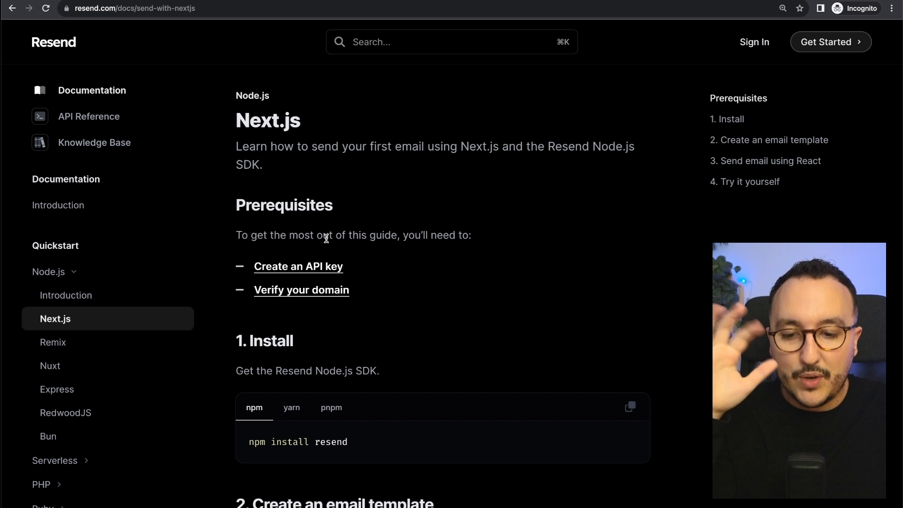
pyautogui.scroll(-3)
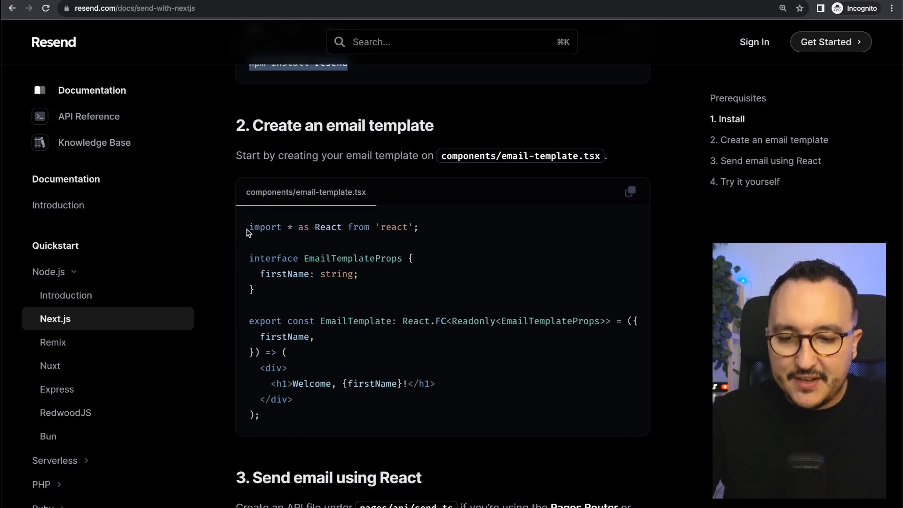
pyautogui.doubleClick(330, 192)
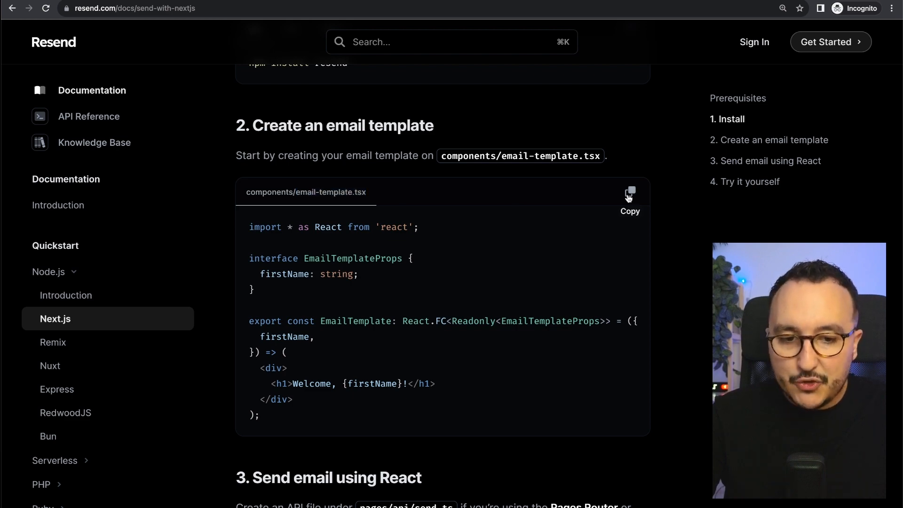
pyautogui.click(630, 192)
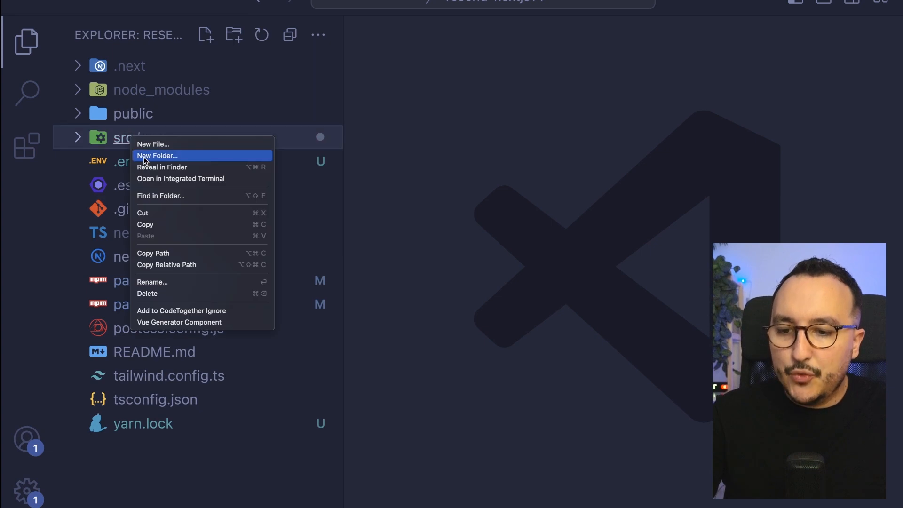
# Step: Create src/components/email-template.tsx and paste the EmailTemplate component into it
pyautogui.click(157, 155)
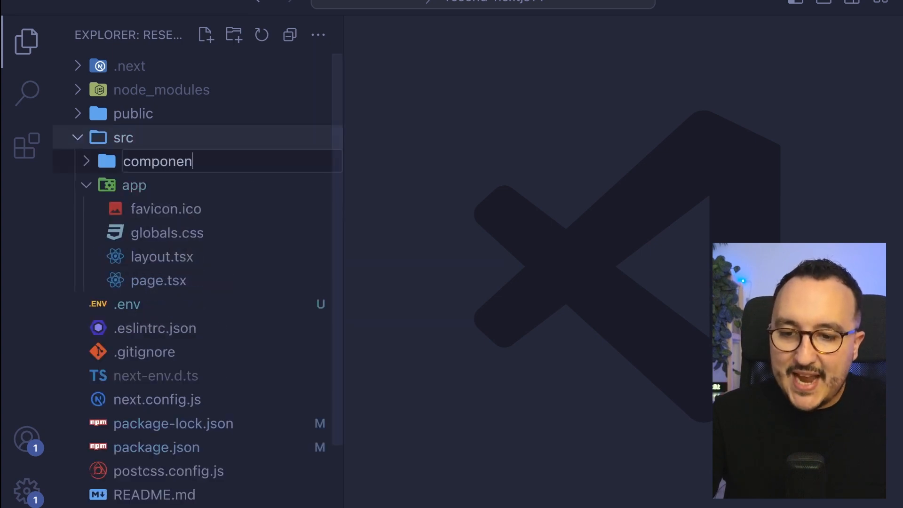
pyautogui.rightClick(162, 280)
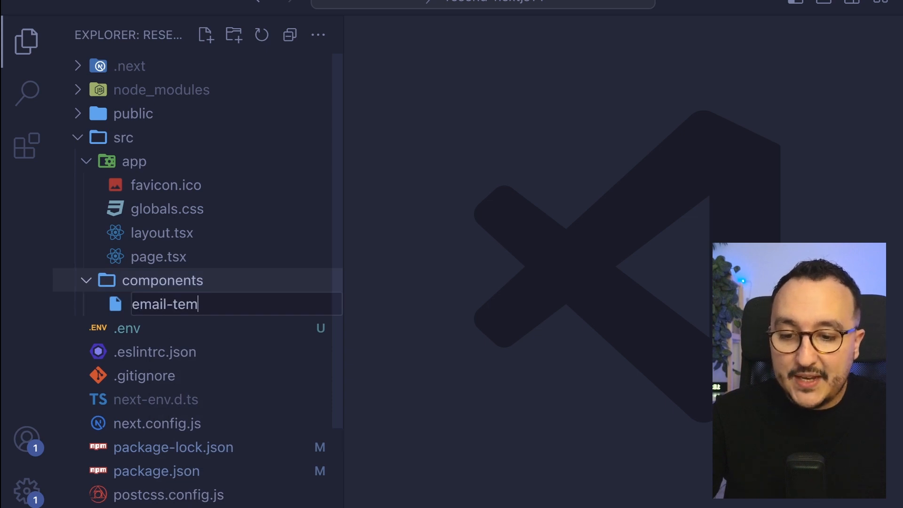
pyautogui.press('Enter')
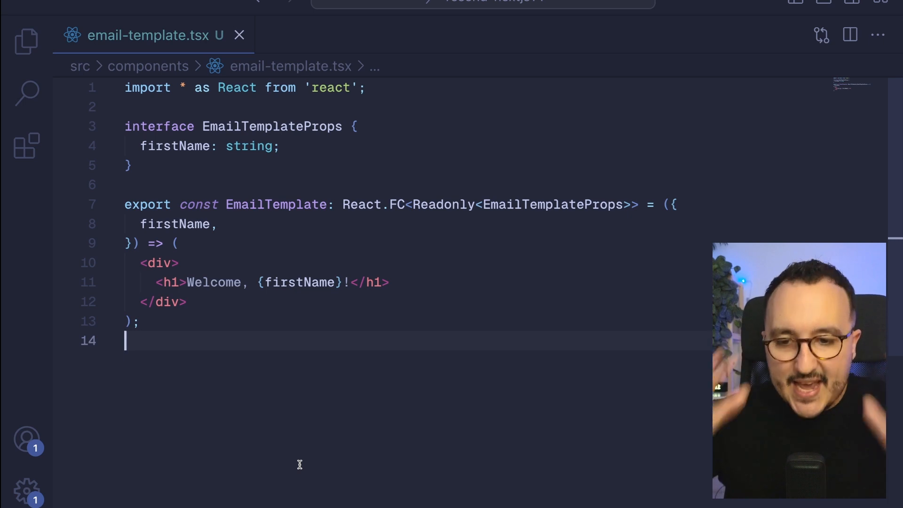
pyautogui.click(173, 126)
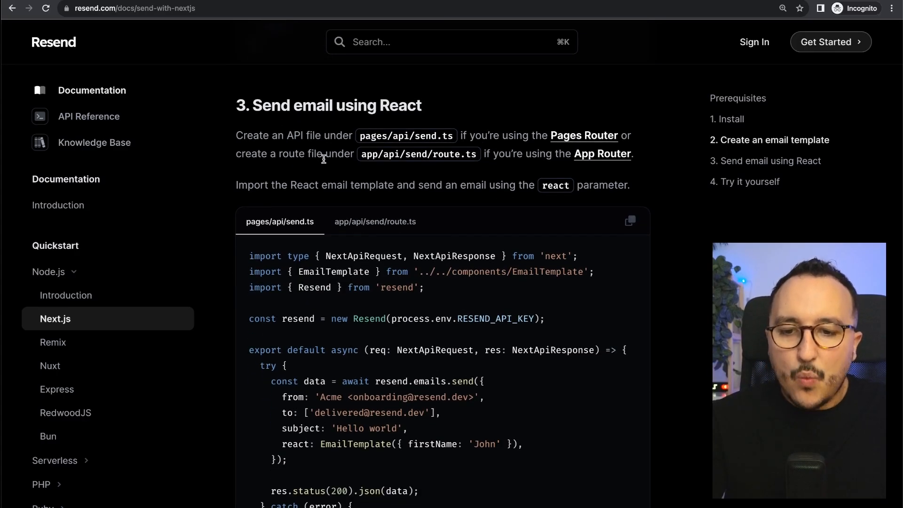
# Step: Show the app/api/send/route.ts App Router example under '3. Send email using React'
pyautogui.scroll(-3)
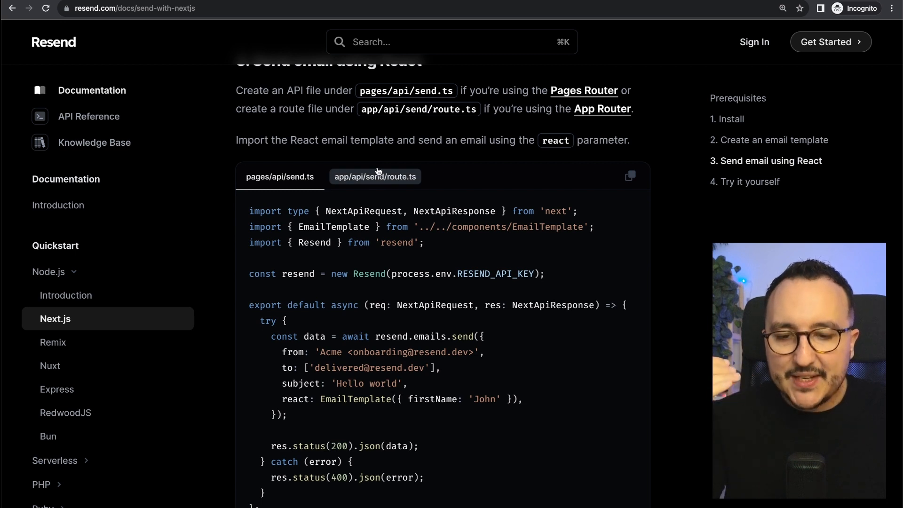
pyautogui.click(374, 177)
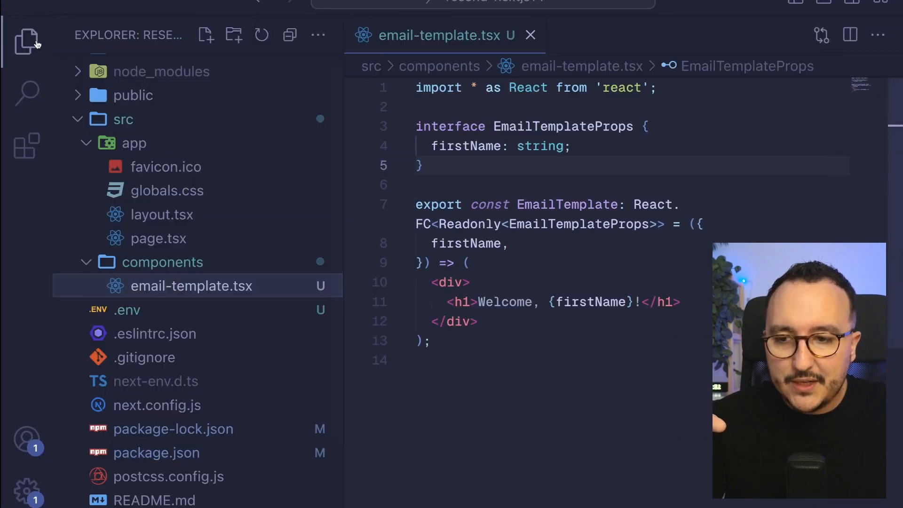
# Step: Add an api/send folder under app and create a new route.ts file inside it
pyautogui.rightClick(133, 143)
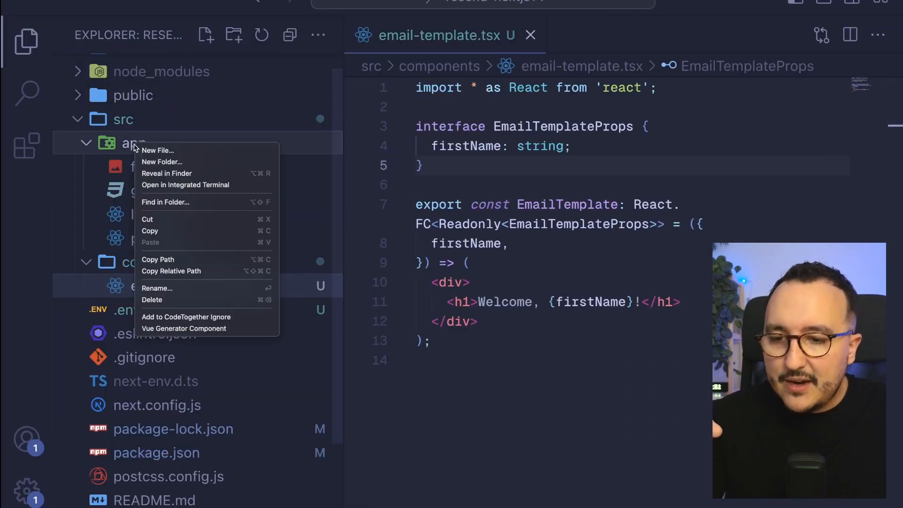
pyautogui.click(162, 161)
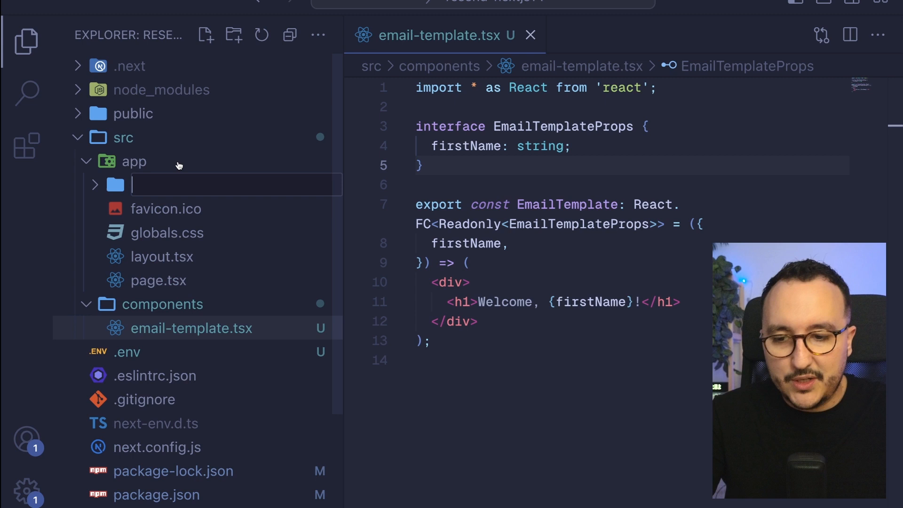
pyautogui.write('api')
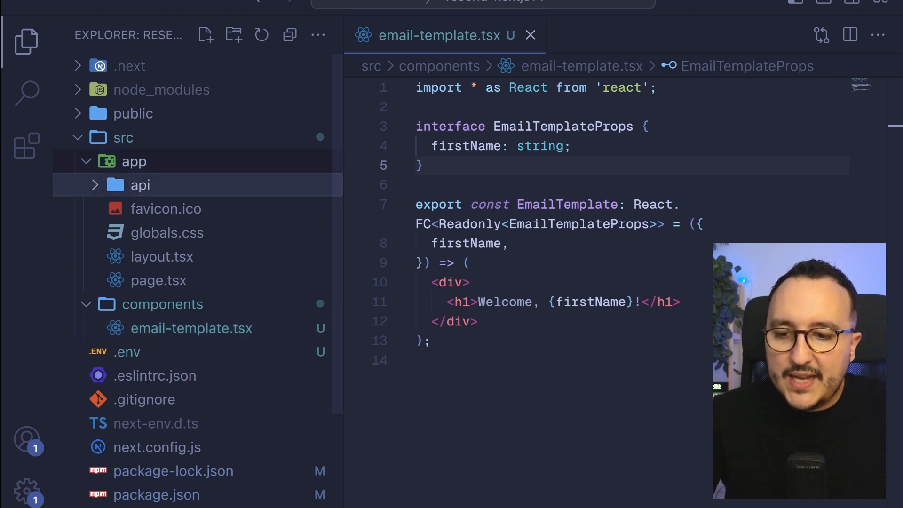
pyautogui.write('s')
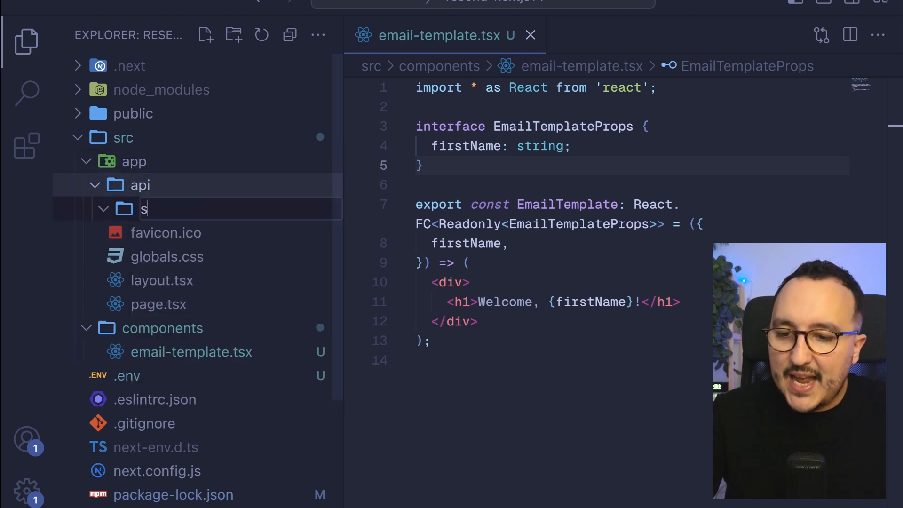
pyautogui.rightClick(168, 185)
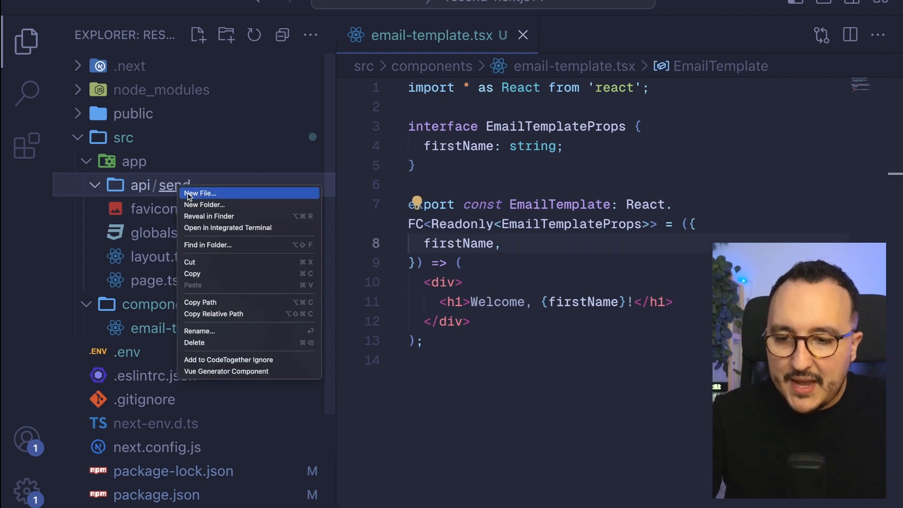
pyautogui.click(200, 193)
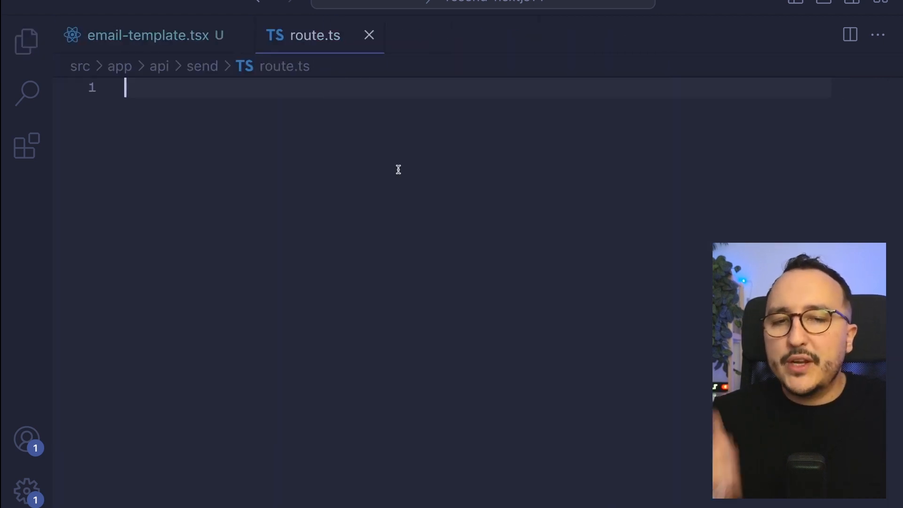
pyautogui.moveTo(517, 175)
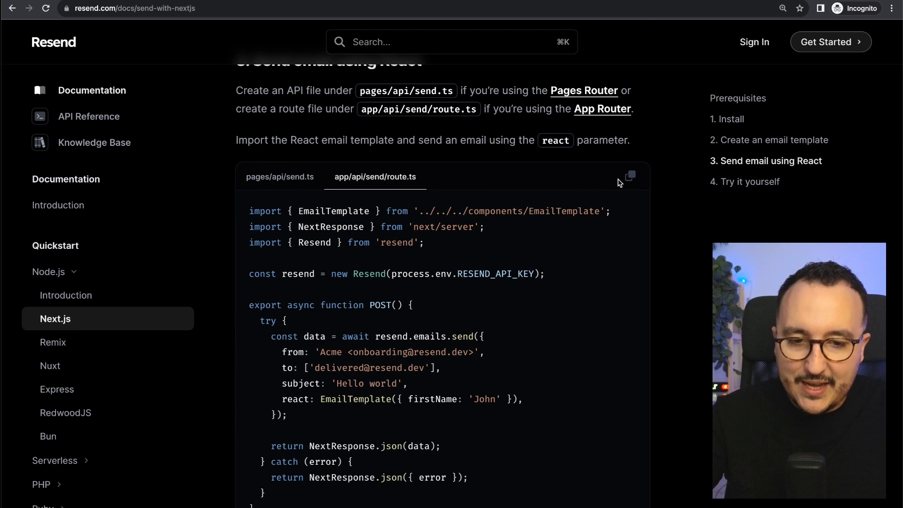
# Step: Paste the guide's App Router POST handler into route.ts and select the RESEND_API_KEY name
pyautogui.click(629, 176)
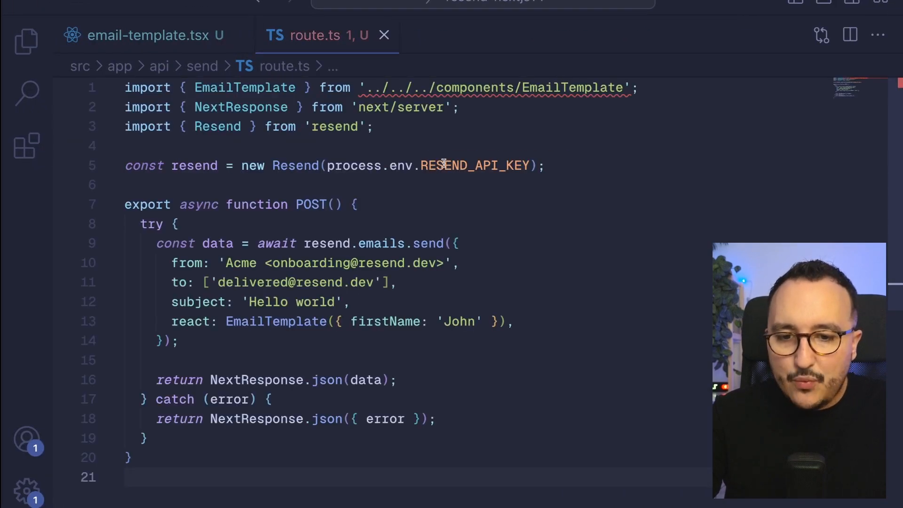
pyautogui.doubleClick(475, 165)
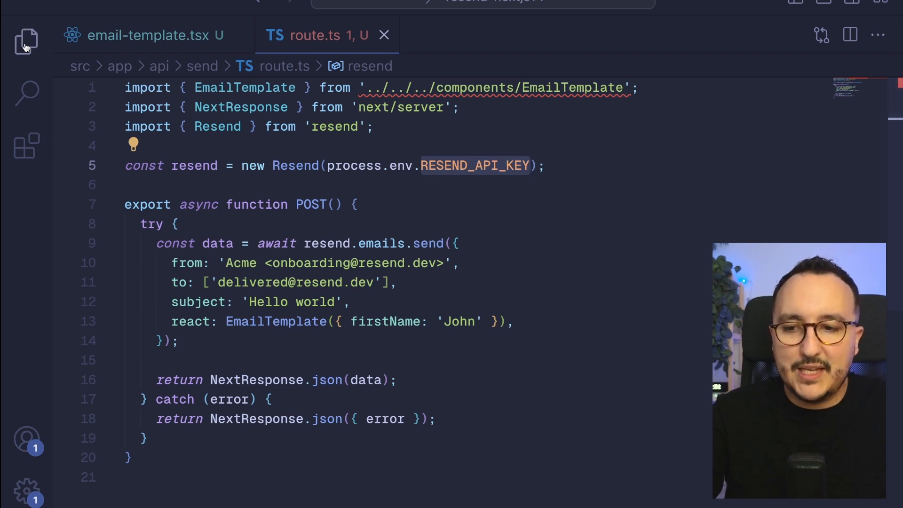
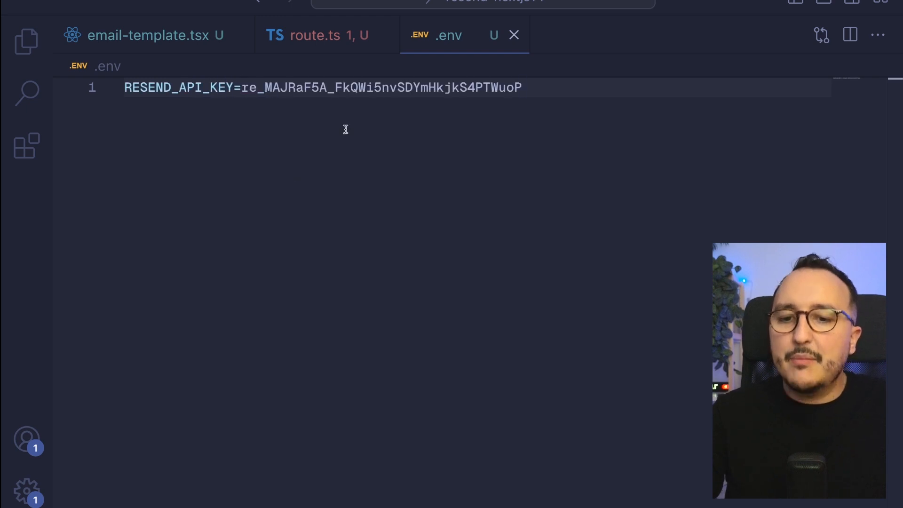
pyautogui.click(317, 35)
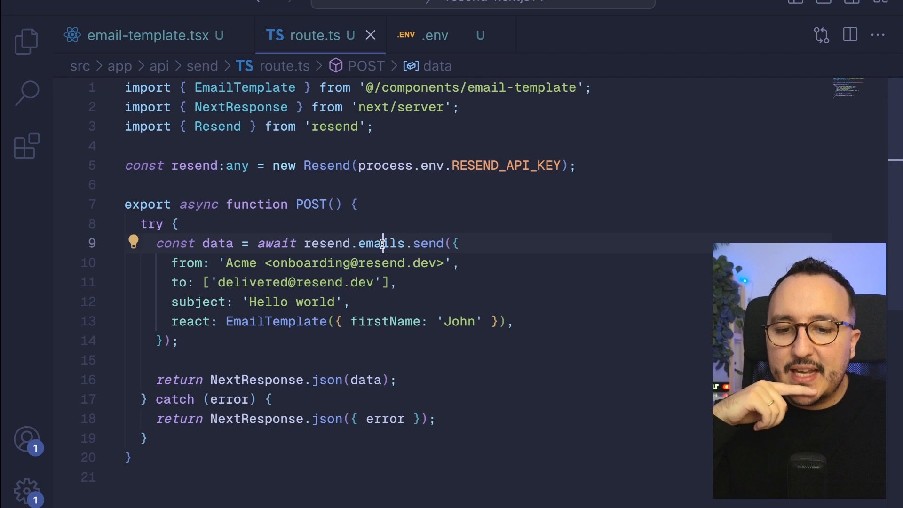
pyautogui.doubleClick(380, 243)
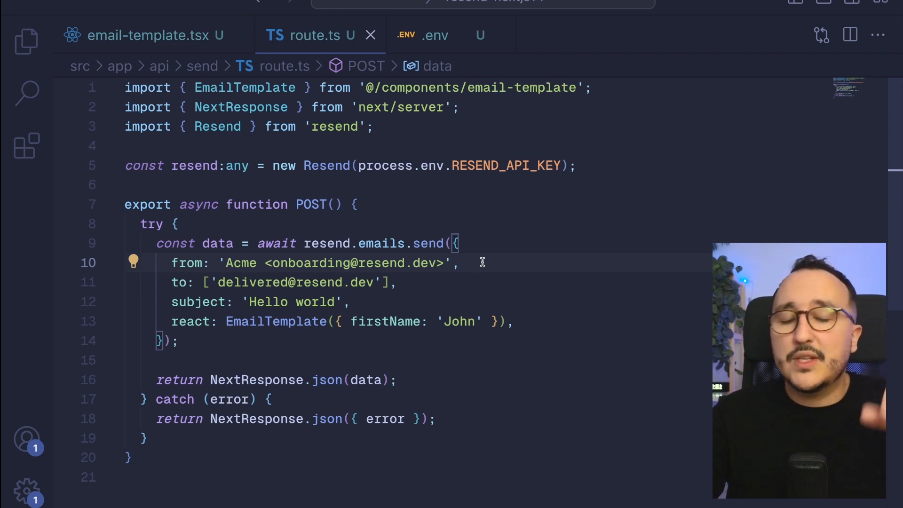
pyautogui.click(459, 263)
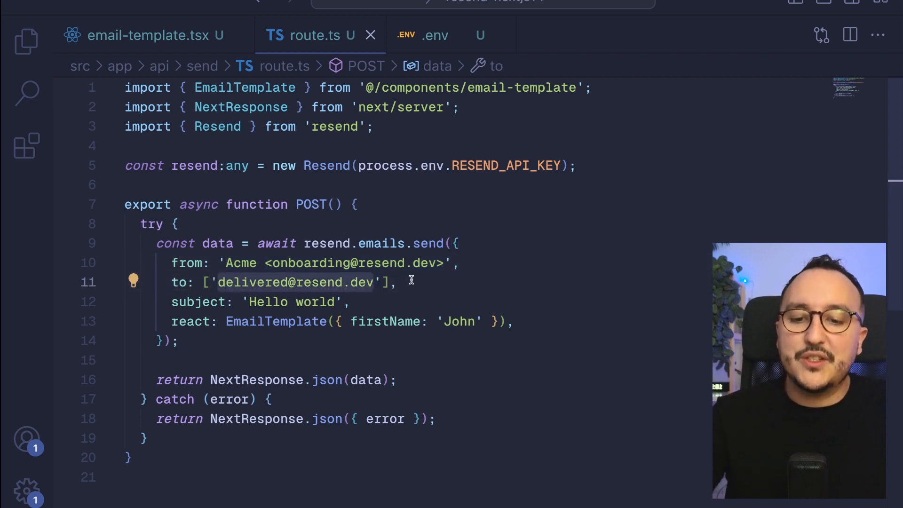
pyautogui.doubleClick(297, 283)
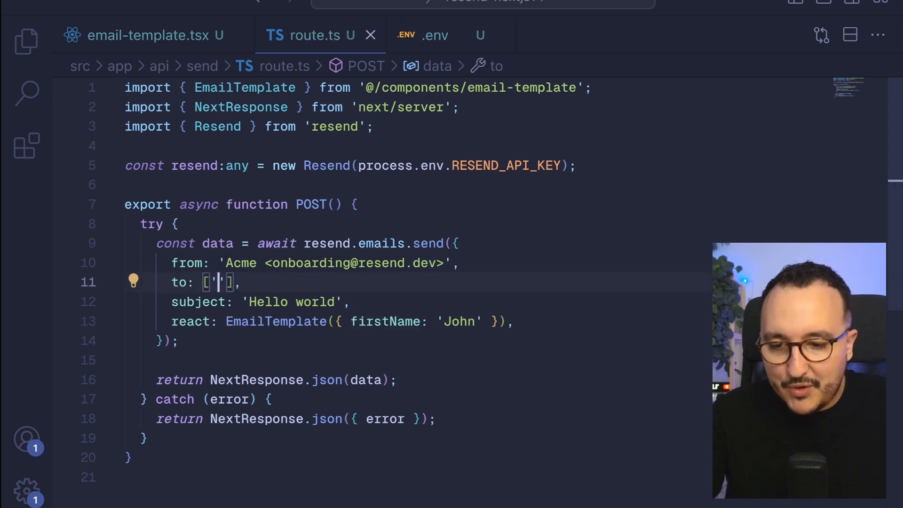
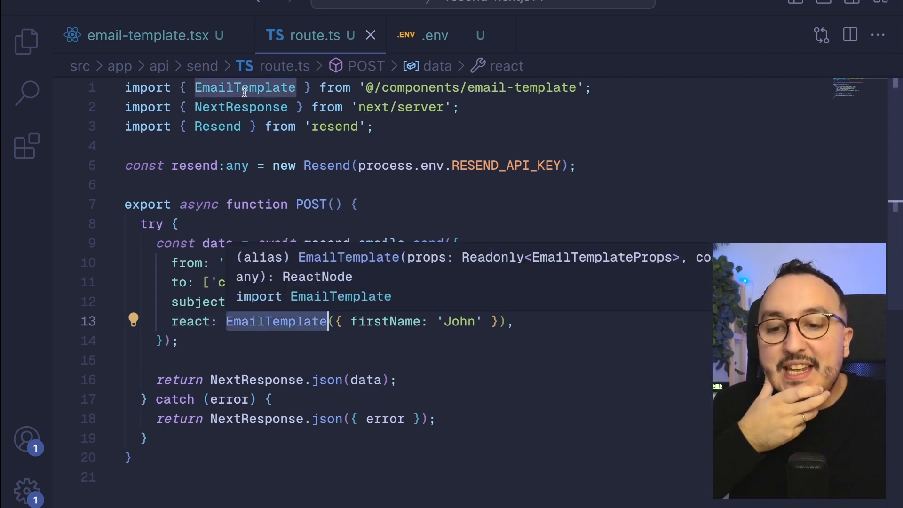
# Step: Inspect the EmailTemplate component definition and return to the send route
pyautogui.click(141, 35)
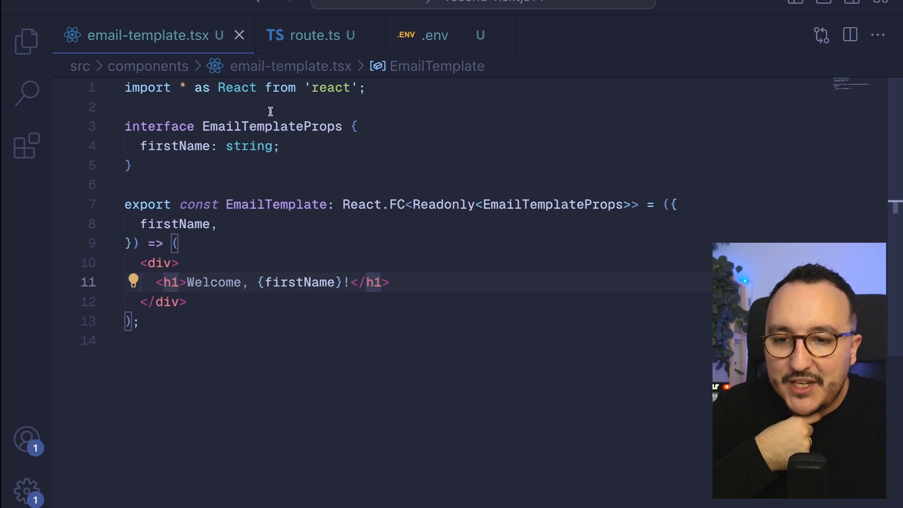
pyautogui.click(311, 35)
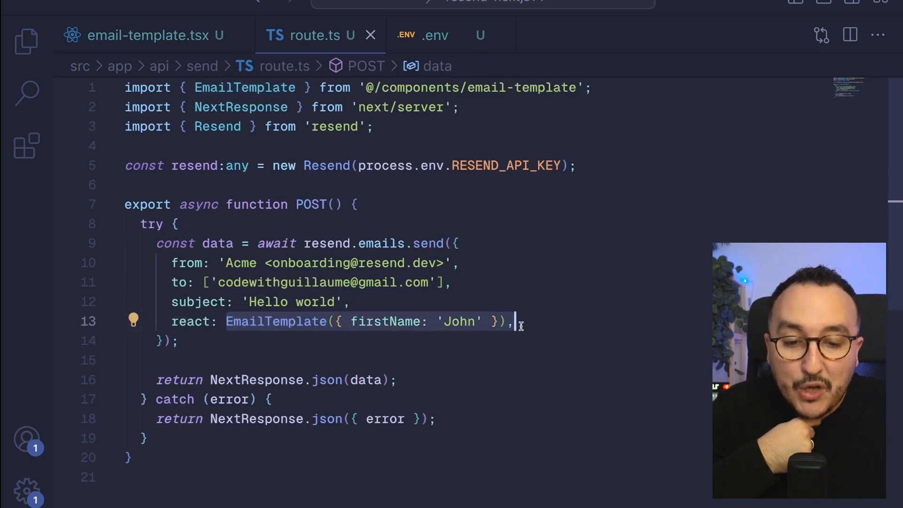
pyautogui.moveTo(277, 322)
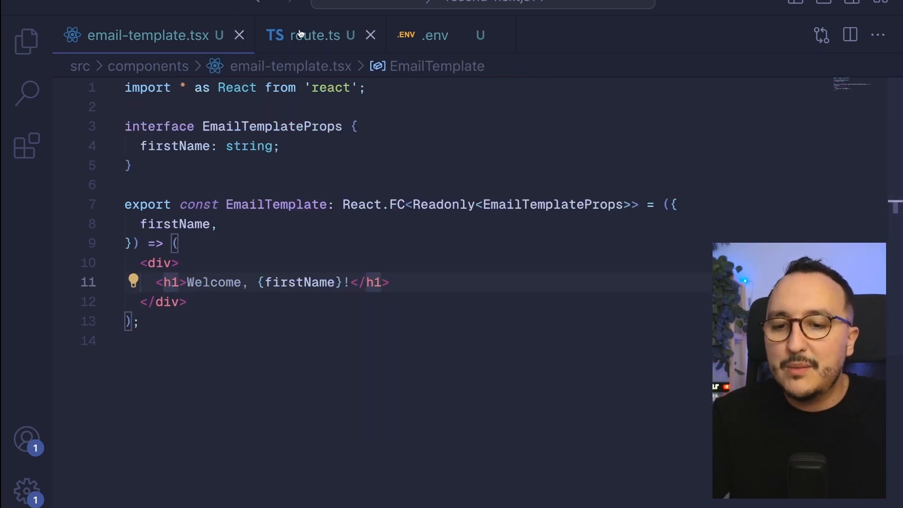
pyautogui.click(308, 35)
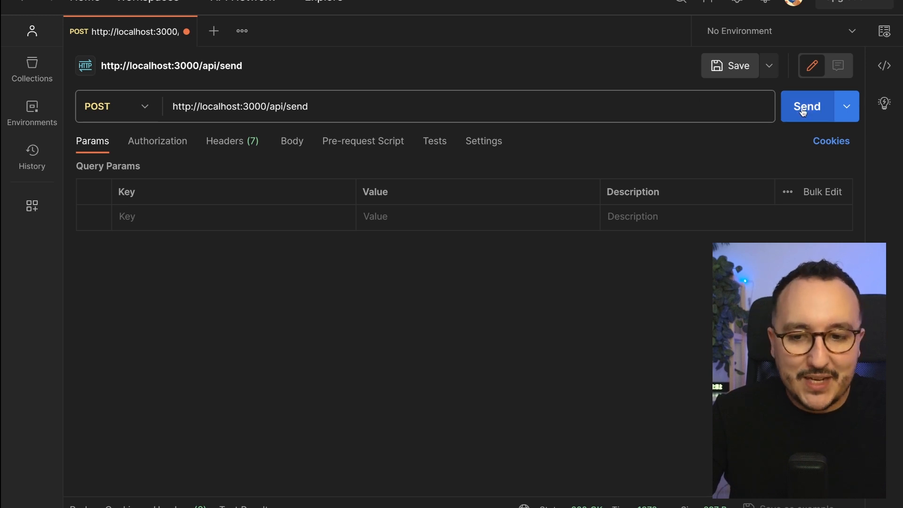
# Step: Send POST localhost:3000/api/send and highlight the returned data and email id in the 200 response
pyautogui.click(806, 107)
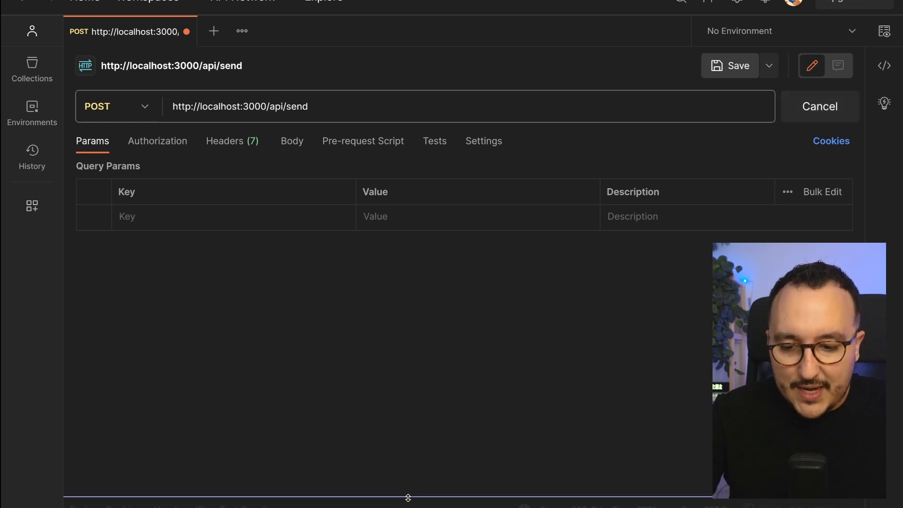
pyautogui.click(820, 106)
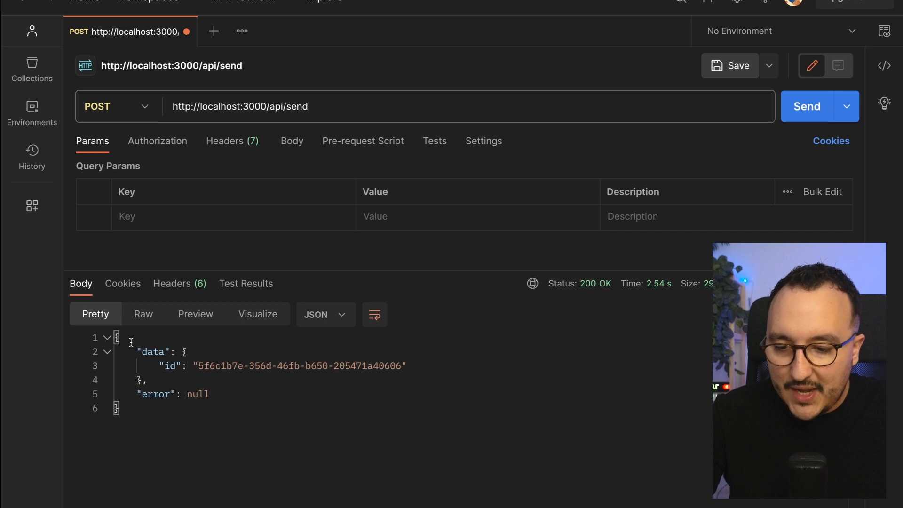
pyautogui.doubleClick(152, 351)
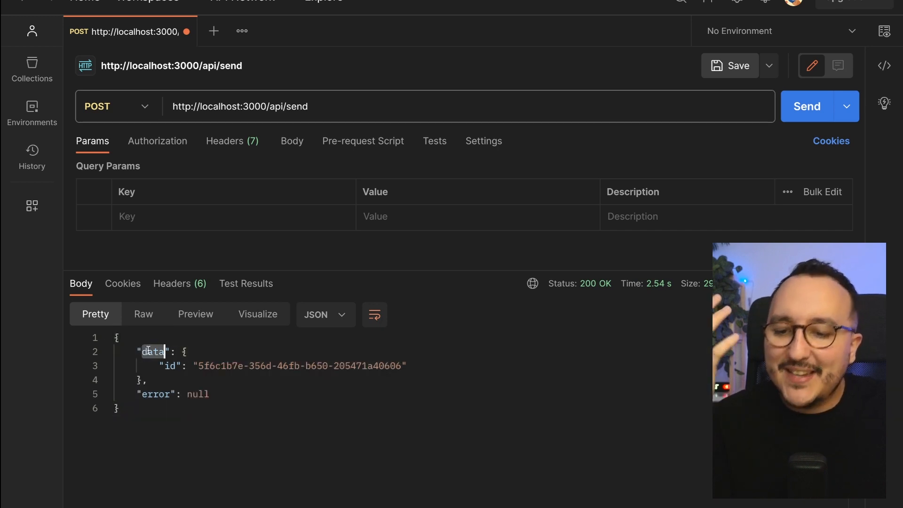
pyautogui.doubleClick(170, 366)
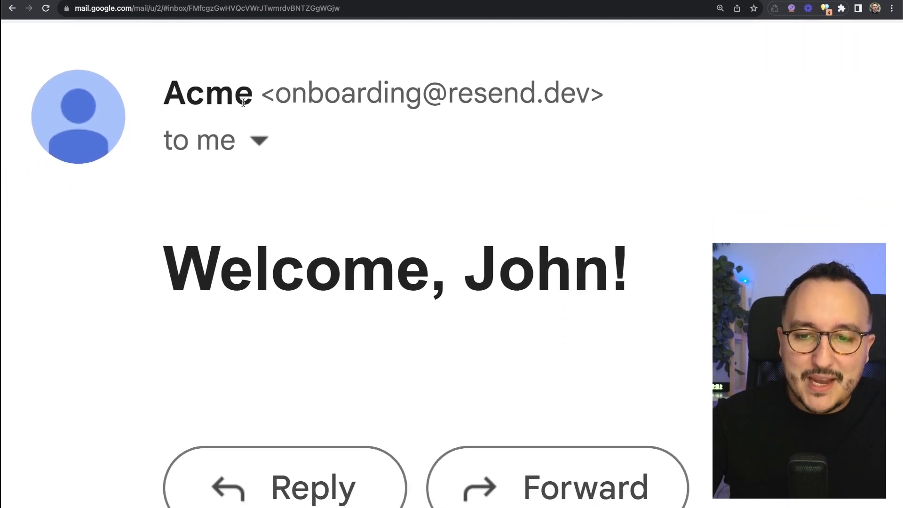
# Step: Select the Welcome, John! heading in the received Acme email in Gmail
pyautogui.moveTo(277, 93); pyautogui.dragTo(575, 93)
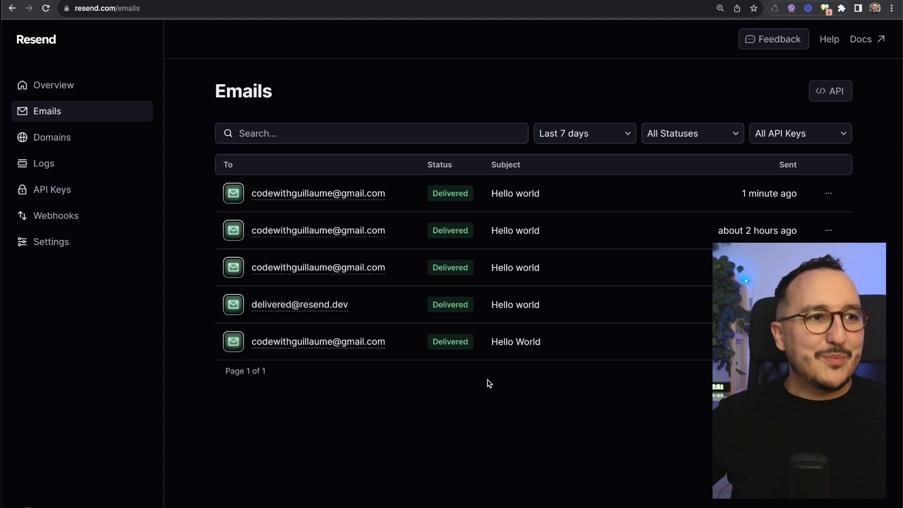
pyautogui.moveTo(353, 189)
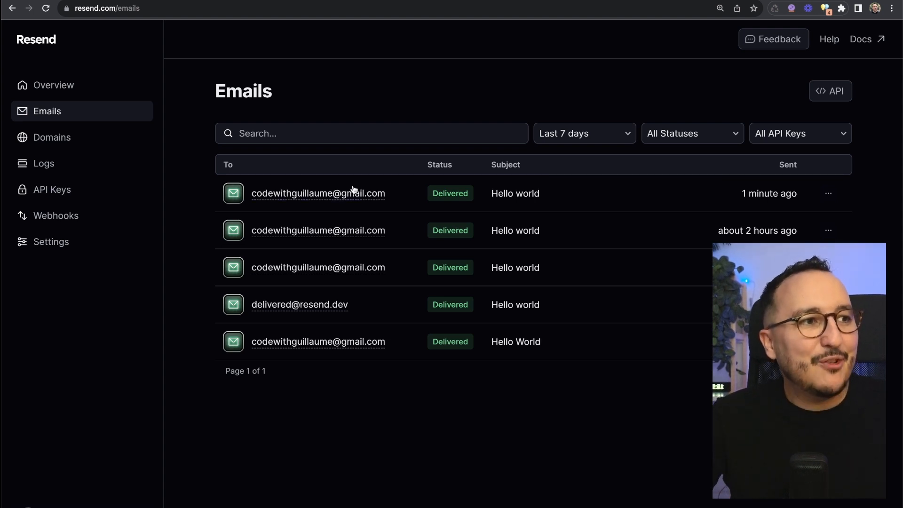
pyautogui.moveTo(323, 239)
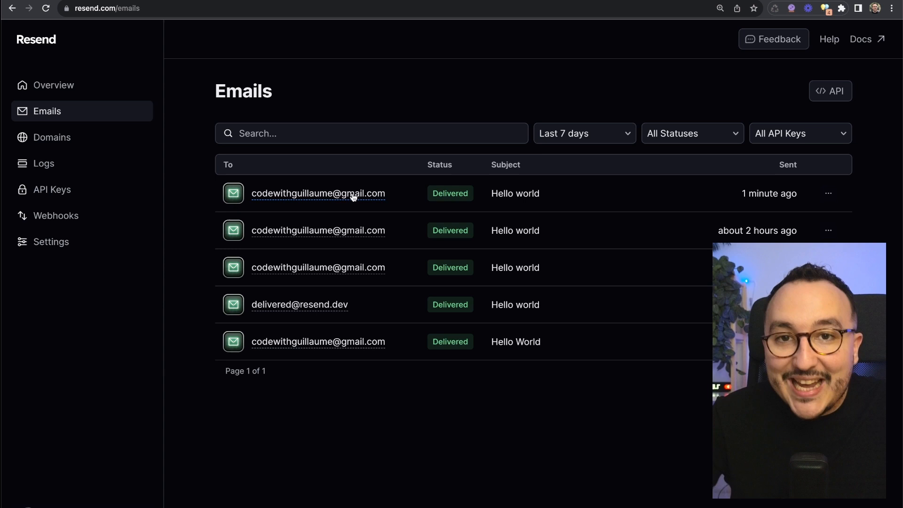
# Step: Open the newest Delivered Hello world email from the Resend emails list
pyautogui.click(318, 193)
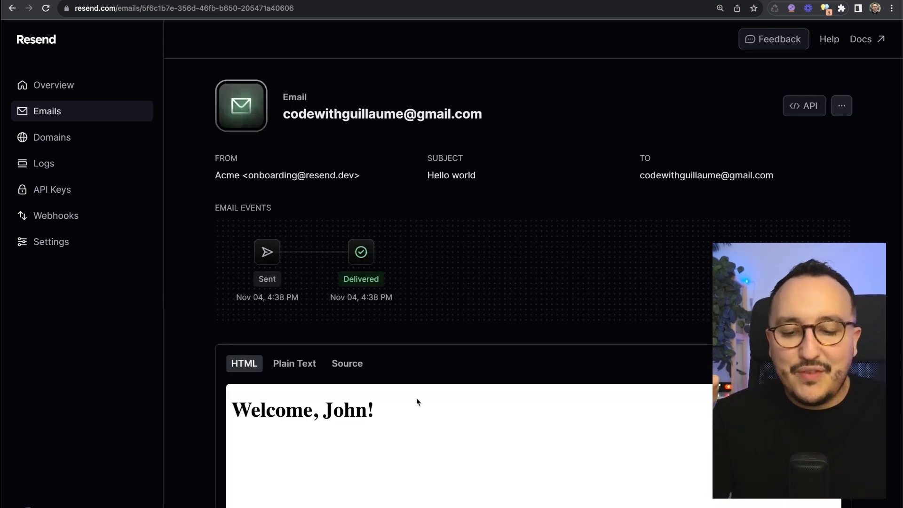
# Step: Scroll the email detail page to the Sent/Delivered events and Welcome, John! preview
pyautogui.scroll(-3)
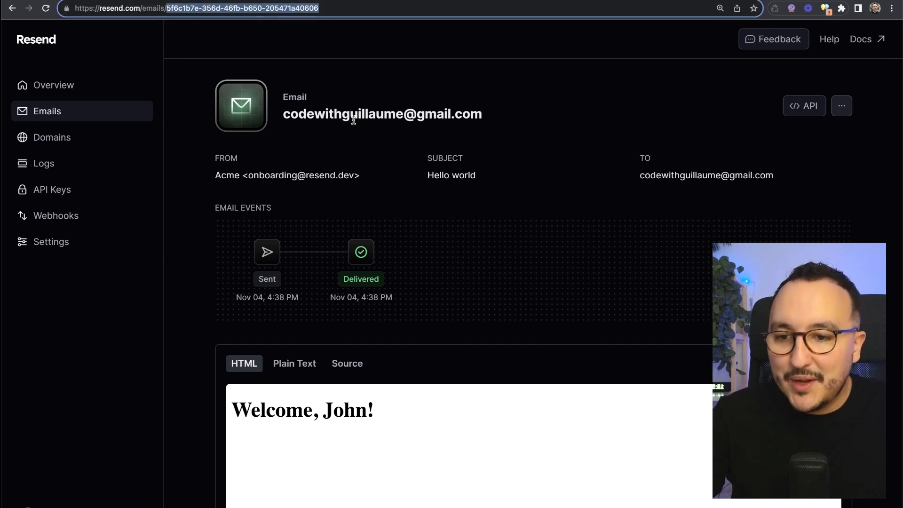
pyautogui.moveTo(432, 98)
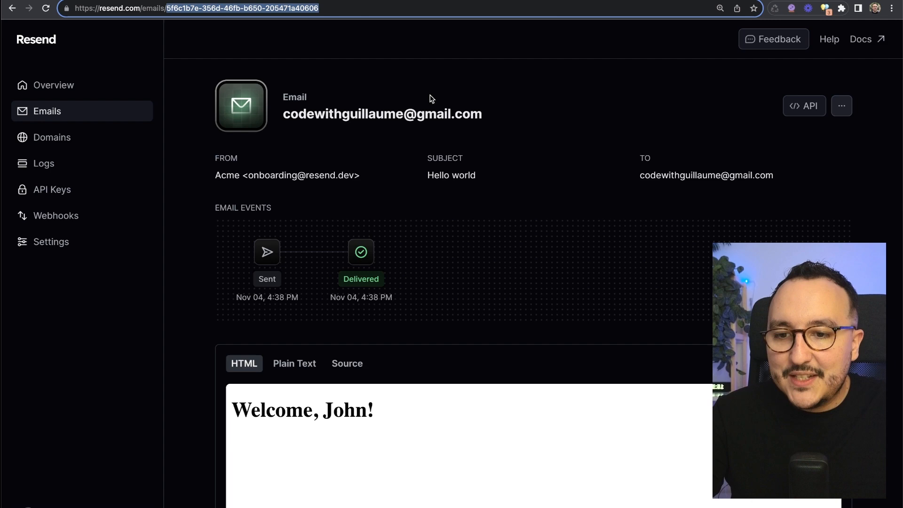